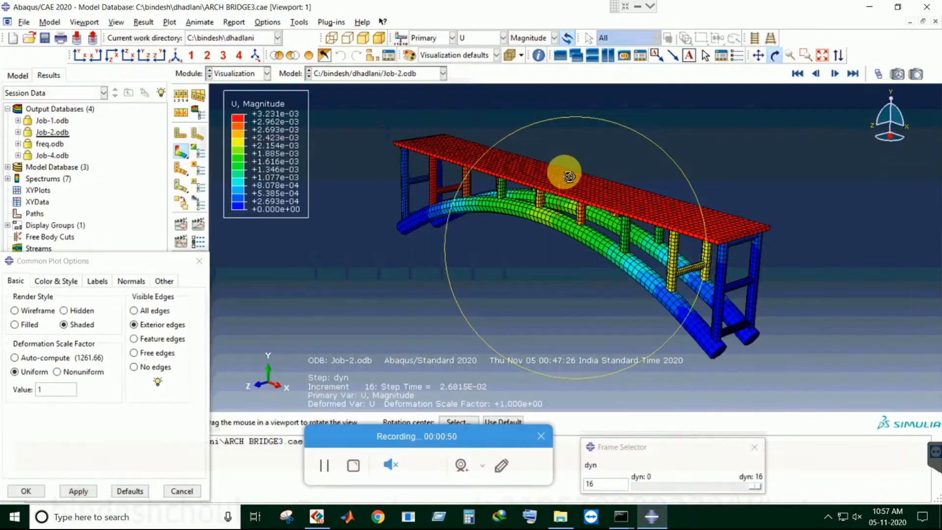
- Orbit the displacement contour to view the bridge's end frame, side elevation and arch underside
{"action": "left_click_drag", "start_coordinate": [565, 175], "coordinate": [646, 267]}
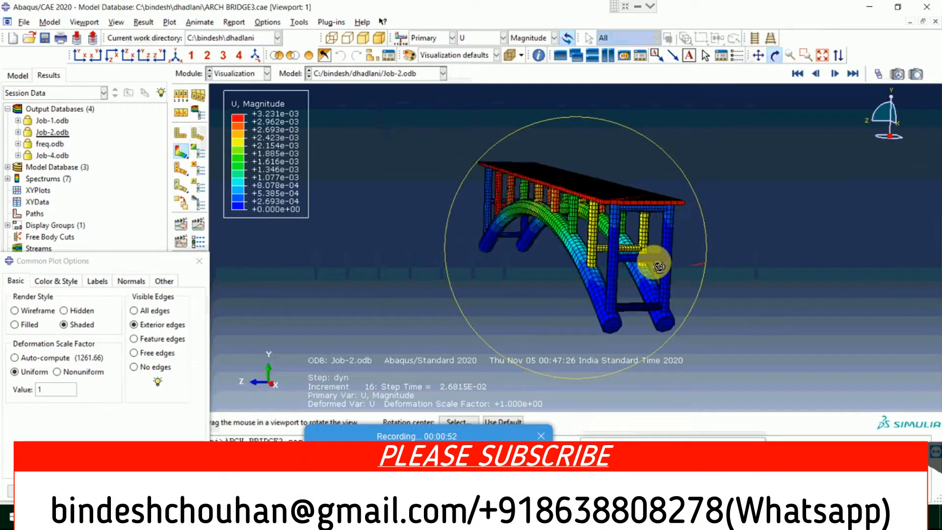
{"action": "left_click_drag", "start_coordinate": [655, 264], "coordinate": [520, 222]}
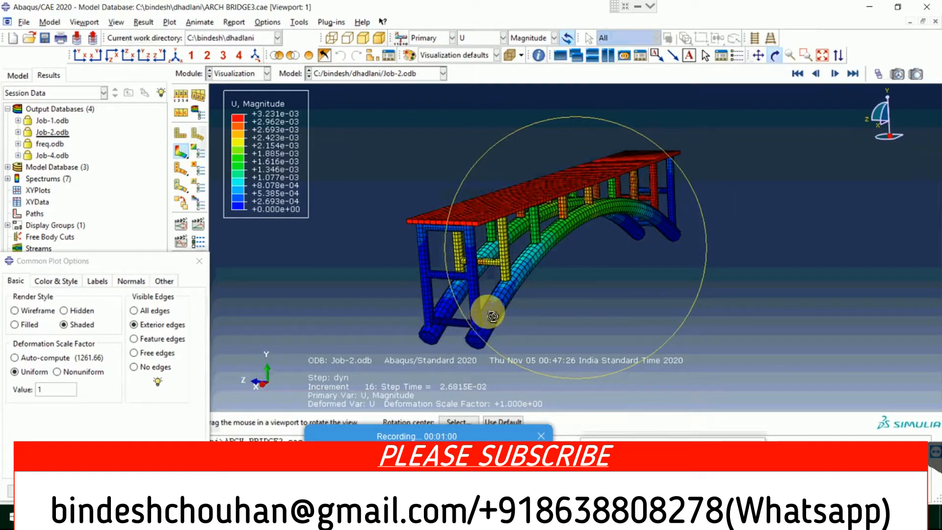
{"action": "left_click_drag", "start_coordinate": [493, 315], "coordinate": [555, 274]}
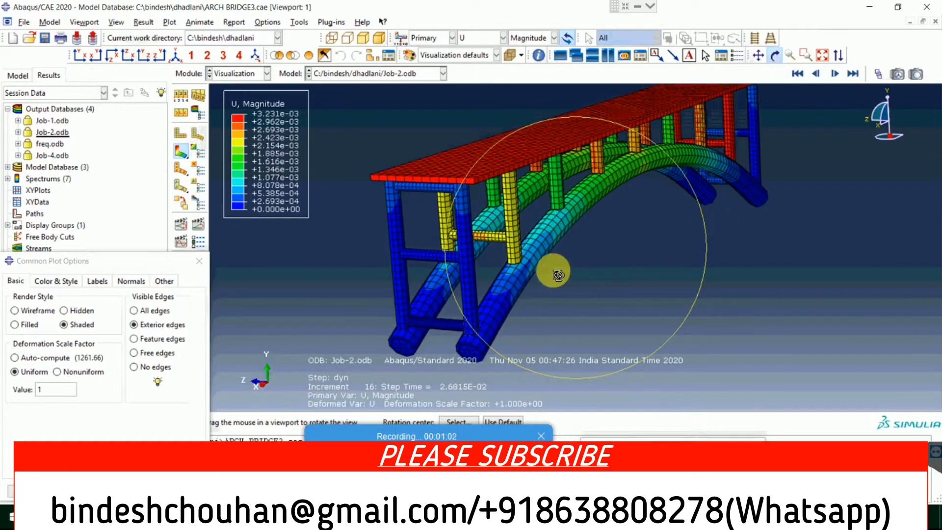
{"action": "left_click_drag", "start_coordinate": [555, 274], "coordinate": [583, 284]}
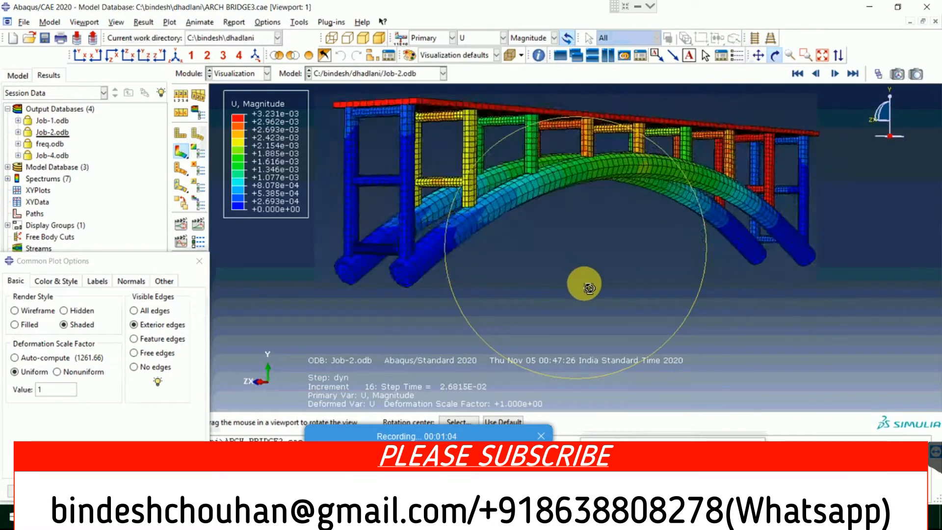
{"action": "left_click_drag", "start_coordinate": [585, 284], "coordinate": [646, 275]}
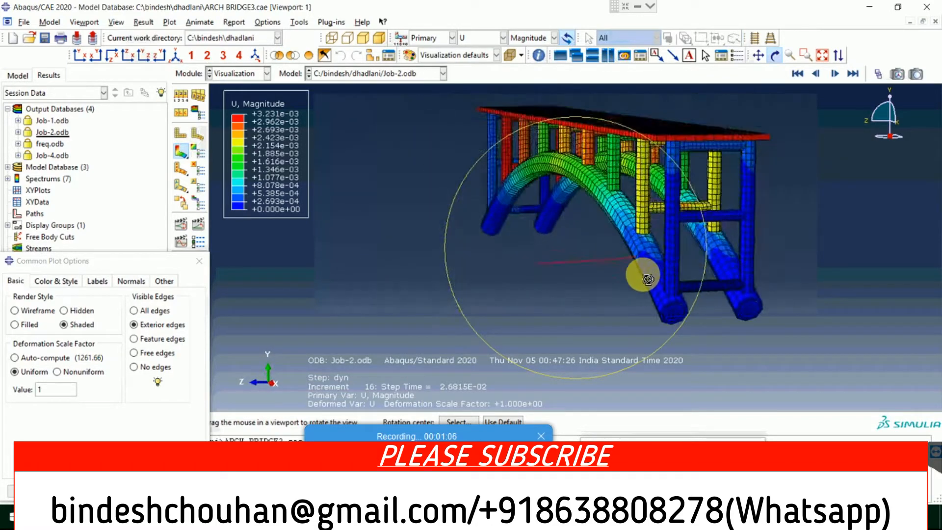
{"action": "left_click_drag", "start_coordinate": [645, 275], "coordinate": [625, 261]}
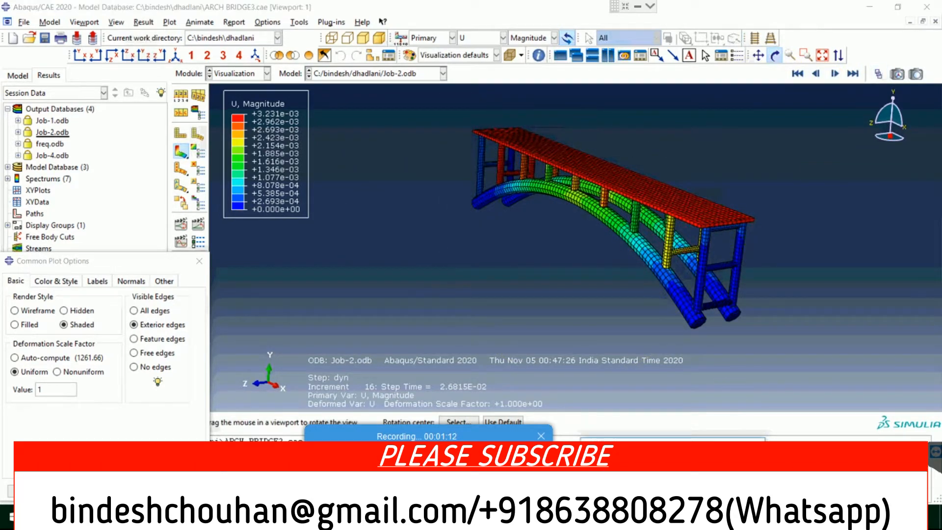
{"action": "left_click", "coordinate": [797, 74]}
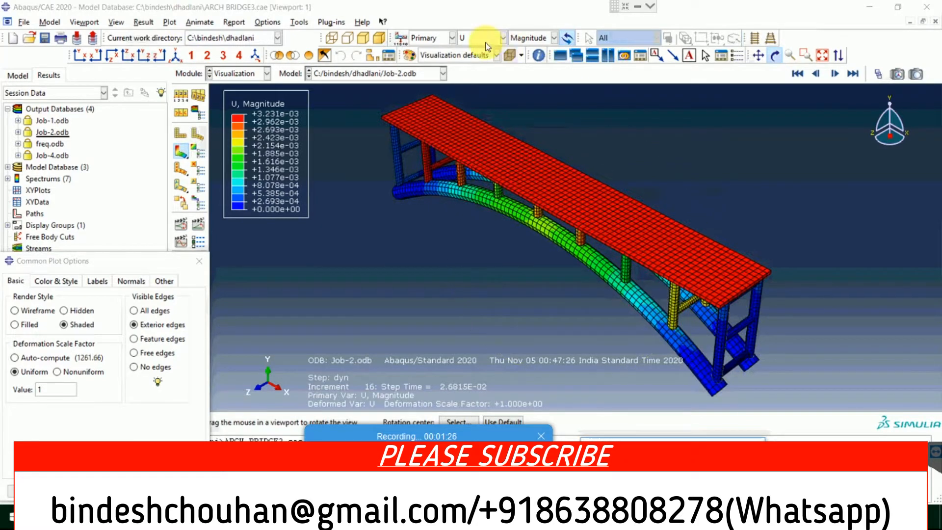
- Plot the stress S contour instead of displacement, showing S11, S22 and a further component
{"action": "left_click", "coordinate": [501, 37]}
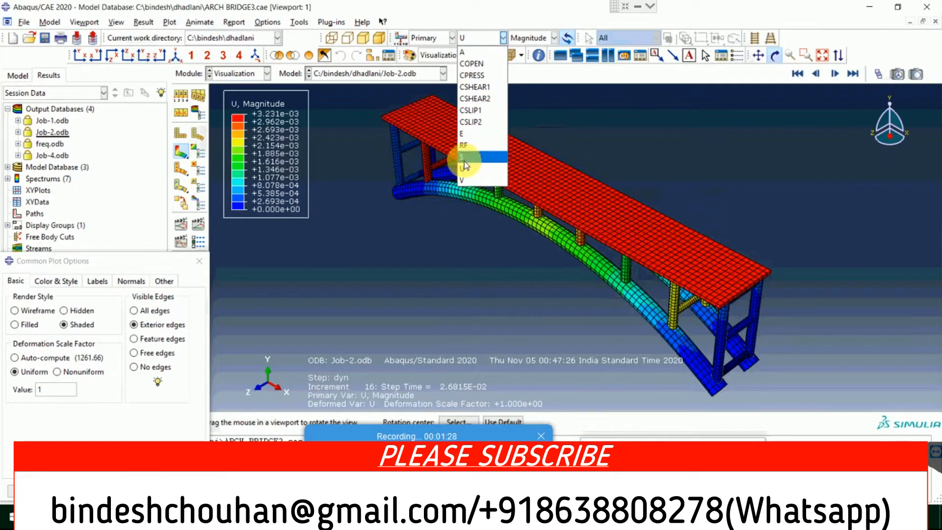
{"action": "left_click", "coordinate": [465, 157]}
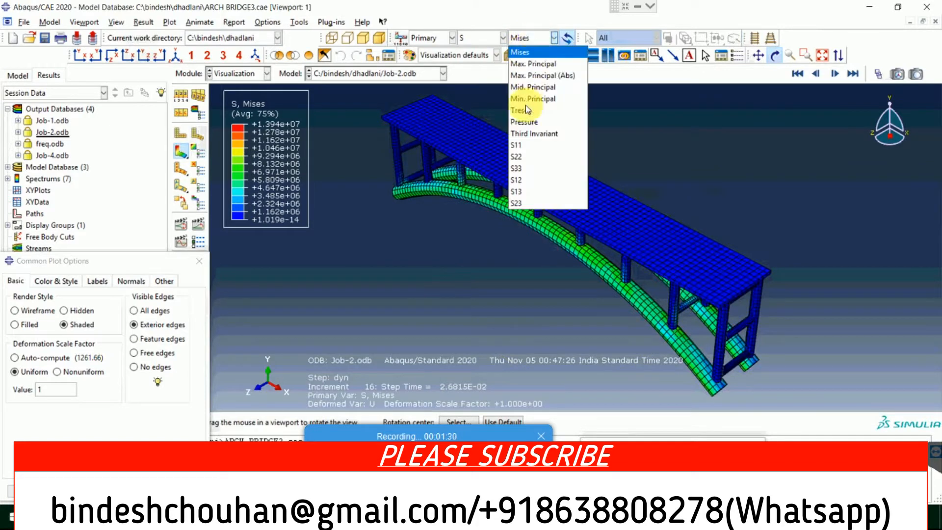
{"action": "left_click", "coordinate": [516, 145]}
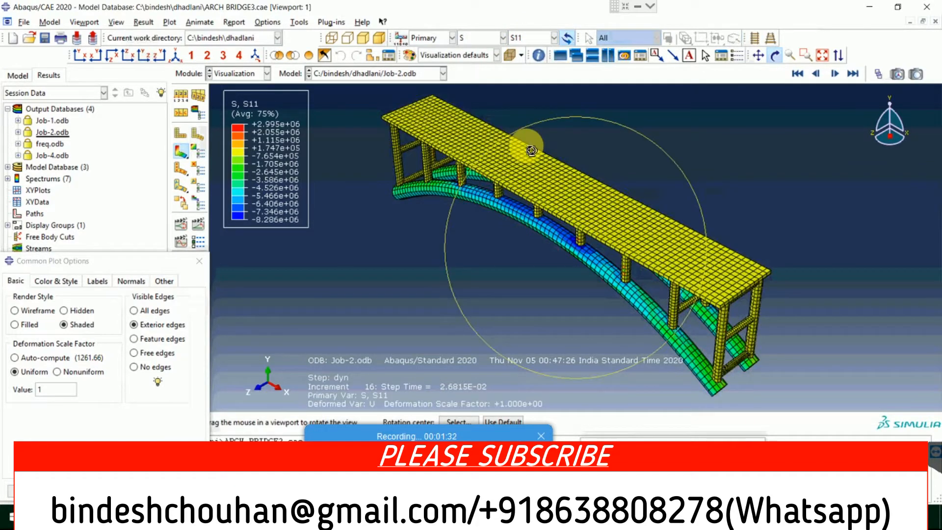
{"action": "left_click", "coordinate": [554, 37]}
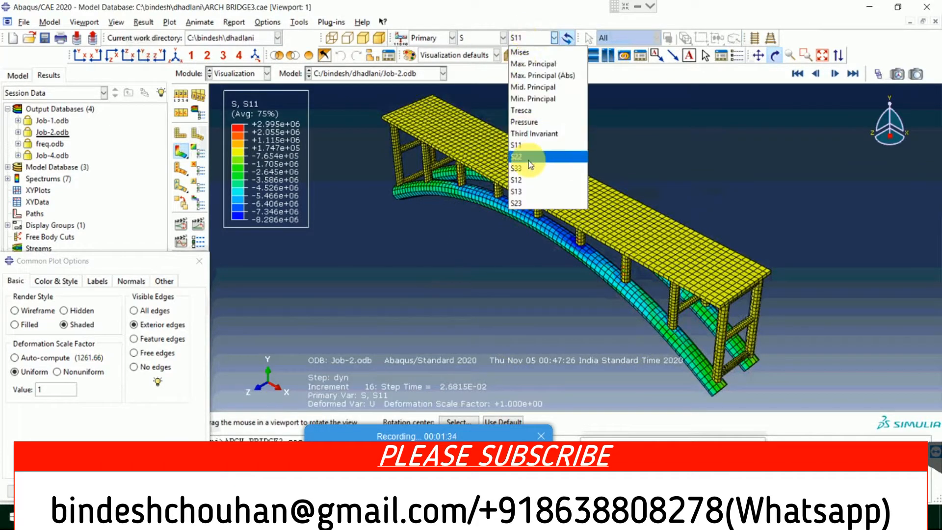
{"action": "left_click", "coordinate": [518, 156]}
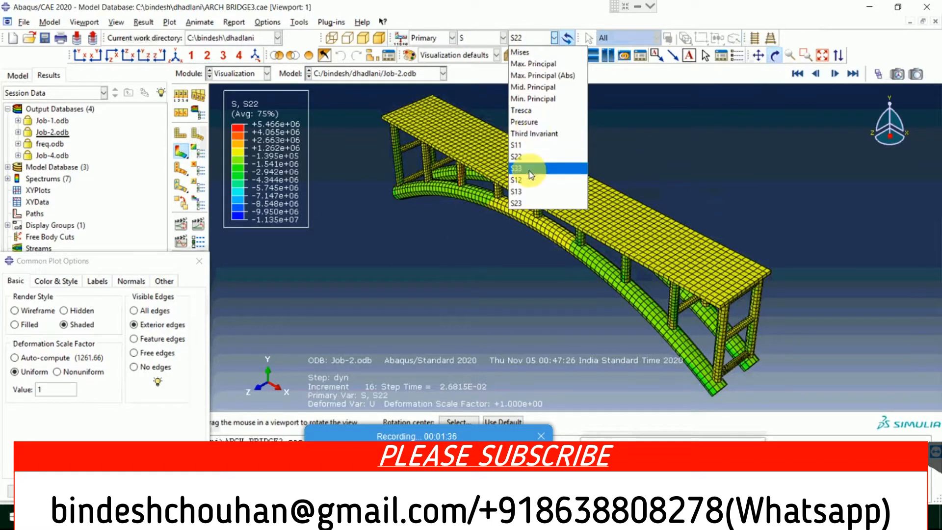
{"action": "left_click", "coordinate": [518, 168]}
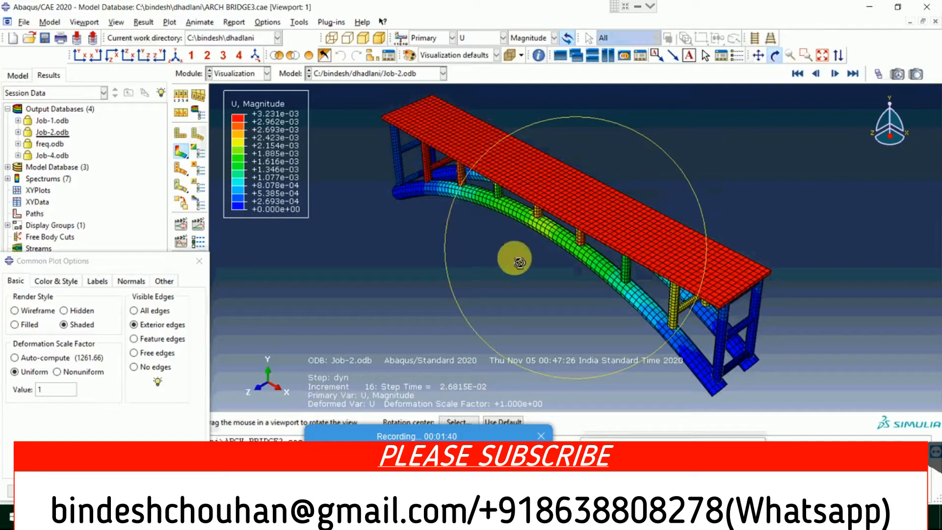
- Orbit the bridge and zoom in close on a single tube cross-beam under the deck
{"action": "left_click_drag", "start_coordinate": [513, 258], "coordinate": [574, 171]}
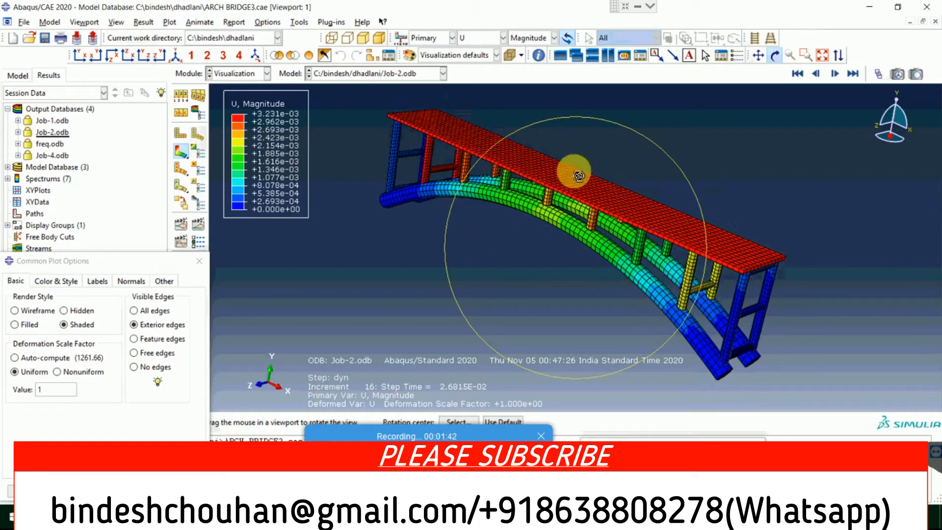
{"action": "left_click_drag", "start_coordinate": [573, 171], "coordinate": [574, 267]}
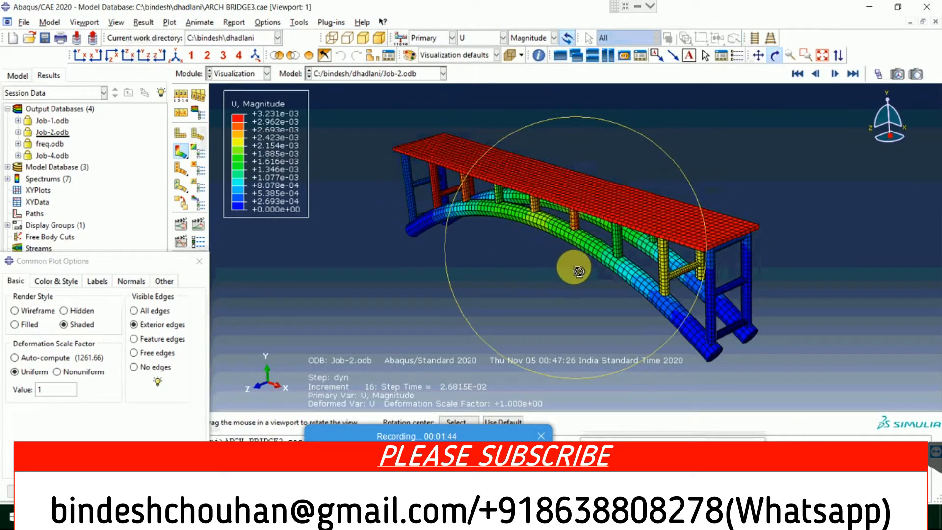
{"action": "left_click_drag", "start_coordinate": [574, 267], "coordinate": [529, 283]}
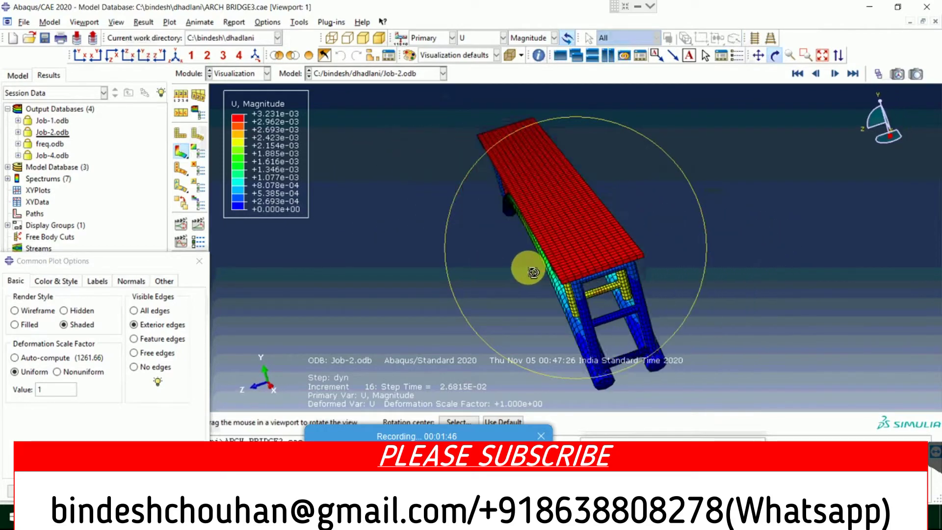
{"action": "left_click_drag", "start_coordinate": [529, 271], "coordinate": [670, 292]}
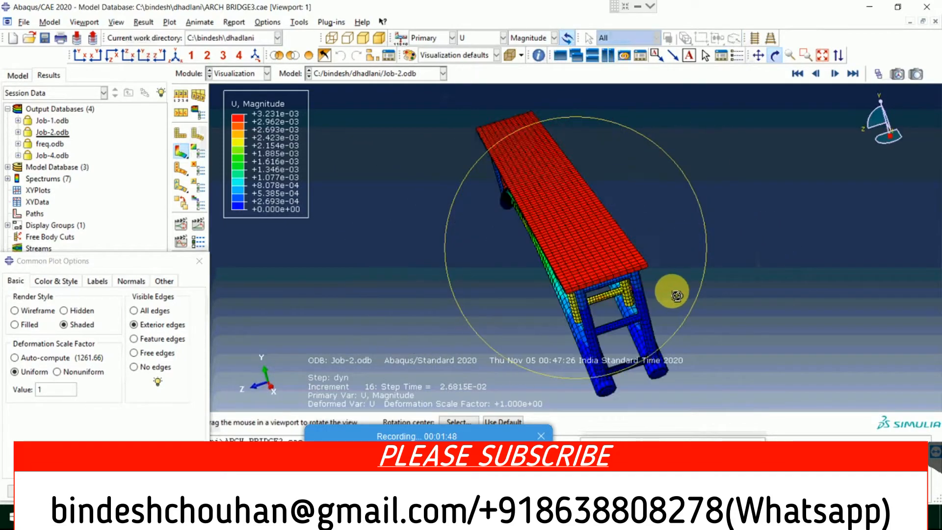
{"action": "left_click_drag", "start_coordinate": [671, 292], "coordinate": [603, 156]}
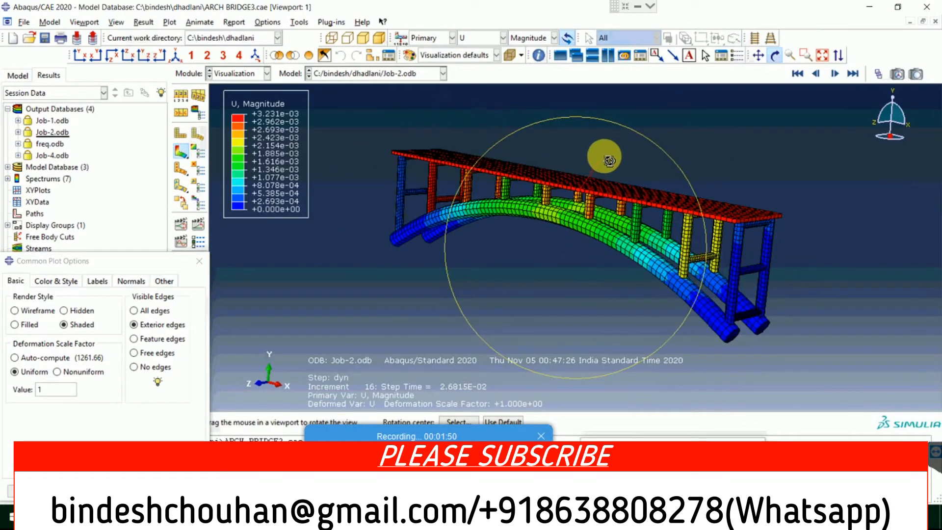
{"action": "left_click_drag", "start_coordinate": [603, 156], "coordinate": [521, 185]}
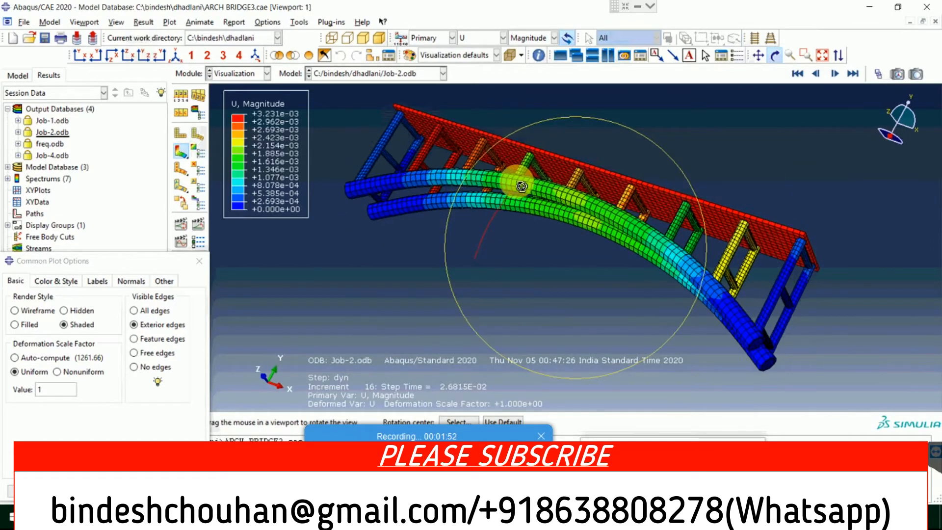
{"action": "left_click_drag", "start_coordinate": [523, 187], "coordinate": [829, 273]}
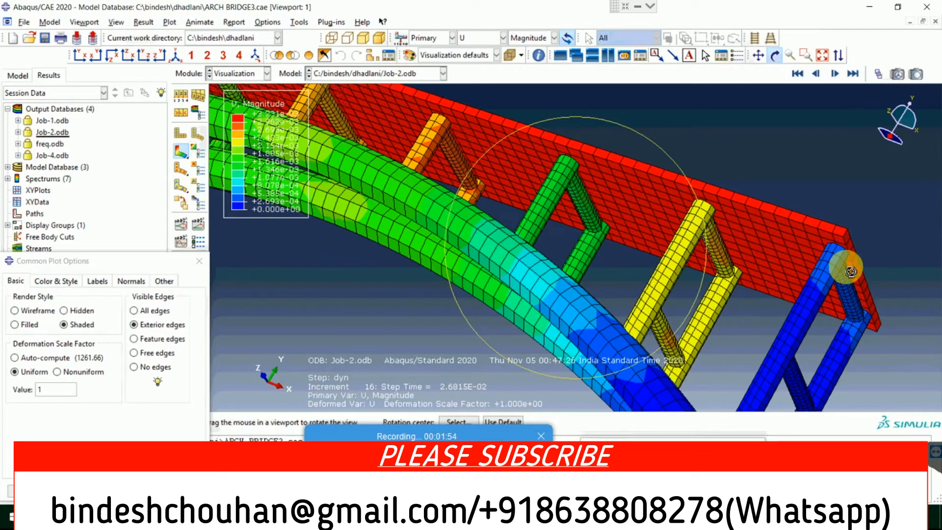
{"action": "left_click_drag", "start_coordinate": [841, 270], "coordinate": [589, 264]}
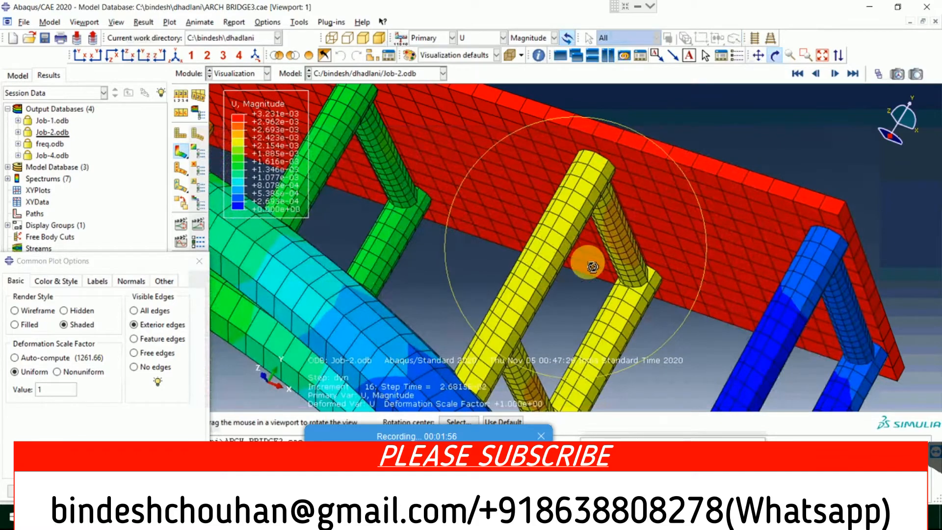
{"action": "left_click_drag", "start_coordinate": [595, 264], "coordinate": [396, 271]}
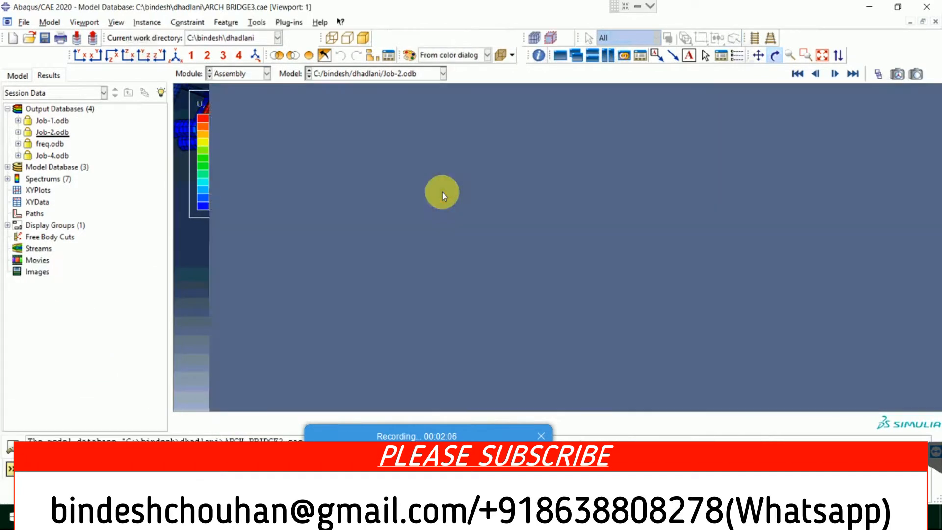
{"action": "left_click", "coordinate": [17, 74]}
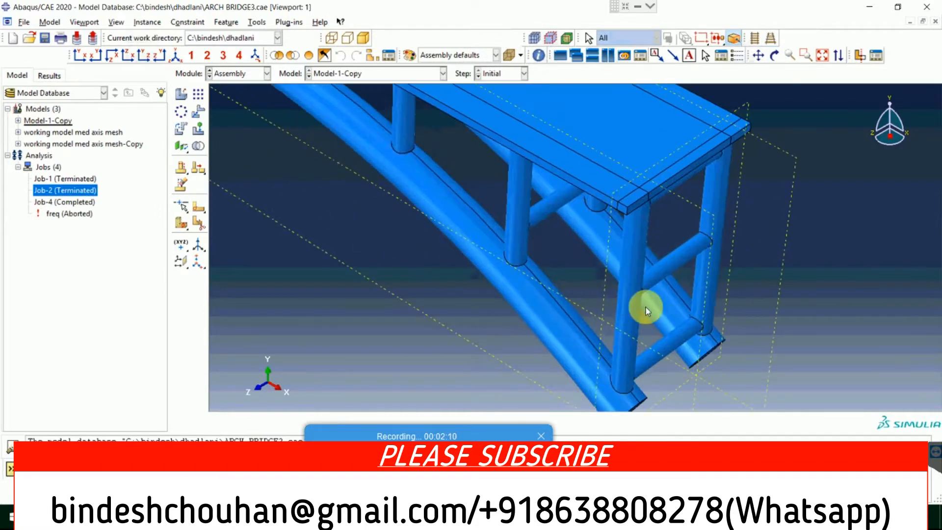
{"action": "left_click_drag", "start_coordinate": [646, 309], "coordinate": [609, 282]}
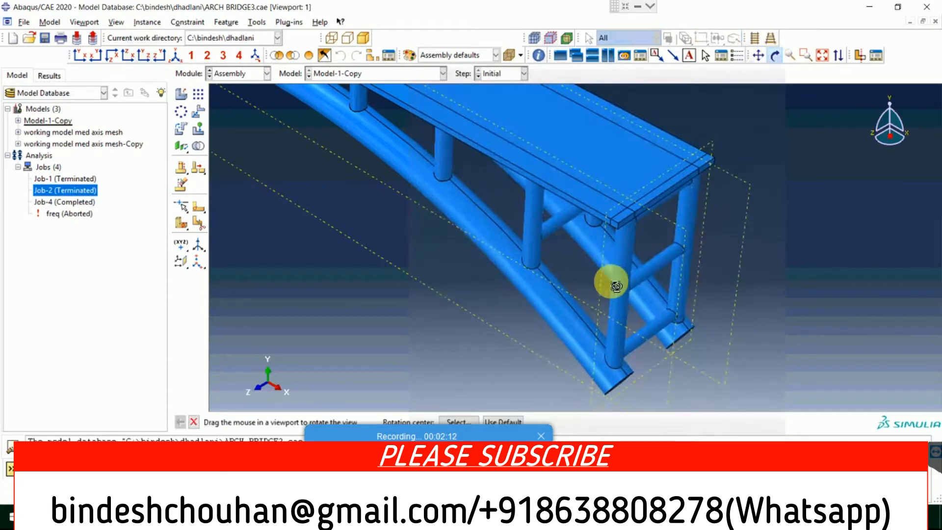
{"action": "left_click_drag", "start_coordinate": [610, 283], "coordinate": [571, 291]}
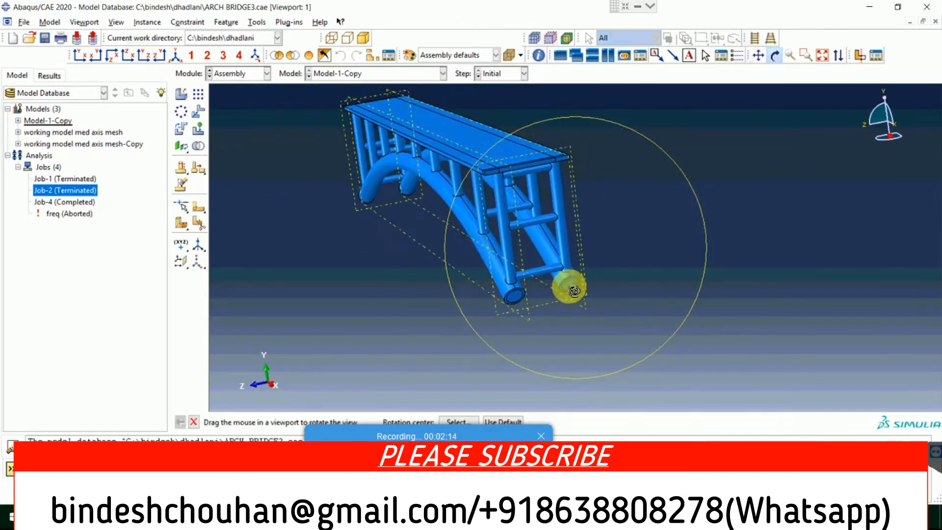
{"action": "left_click_drag", "start_coordinate": [571, 288], "coordinate": [421, 238]}
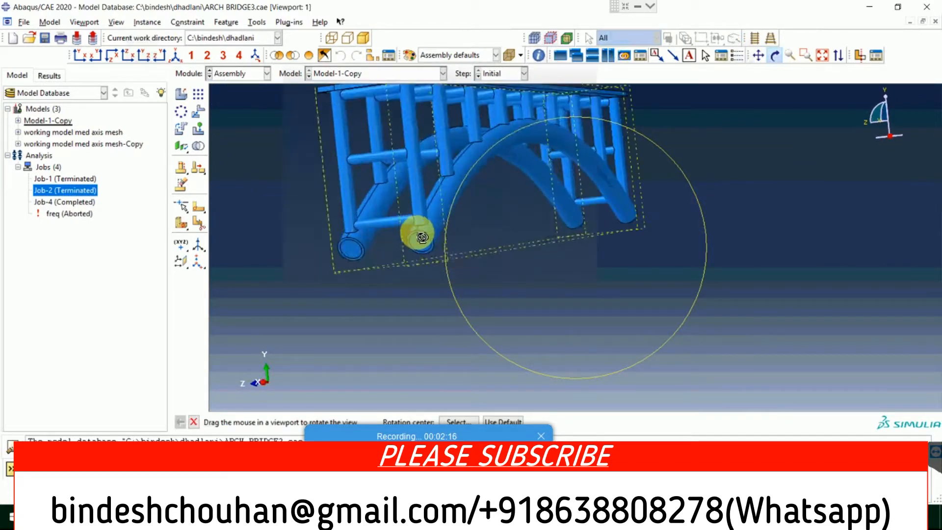
{"action": "left_click_drag", "start_coordinate": [418, 238], "coordinate": [447, 297]}
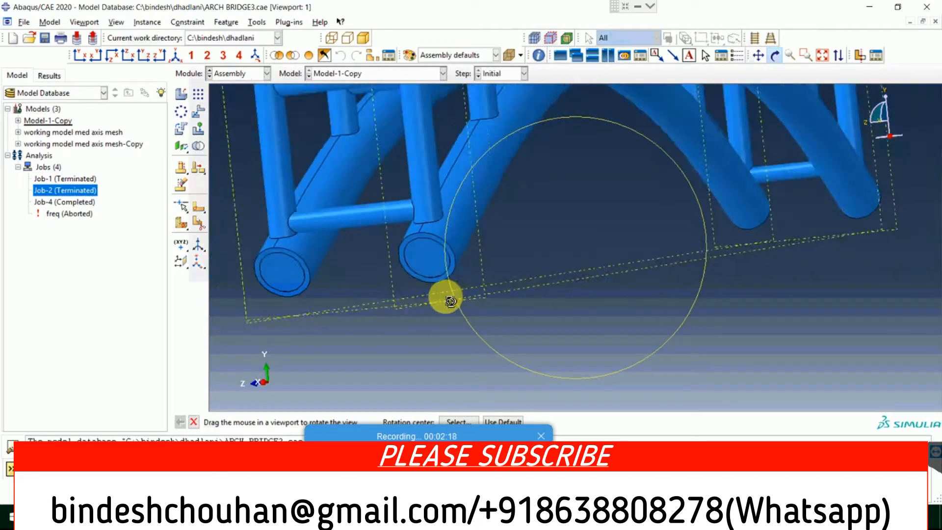
{"action": "left_click_drag", "start_coordinate": [448, 298], "coordinate": [459, 315]}
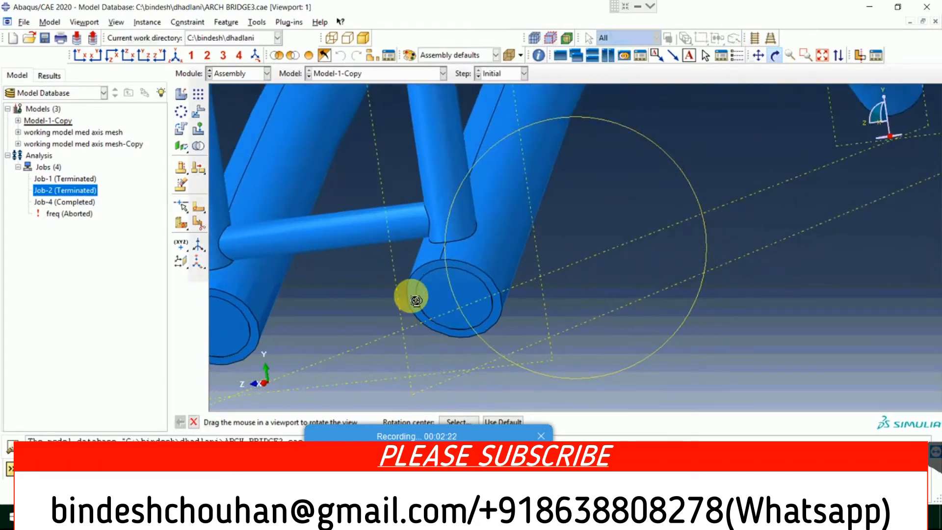
{"action": "left_click_drag", "start_coordinate": [411, 300], "coordinate": [495, 299]}
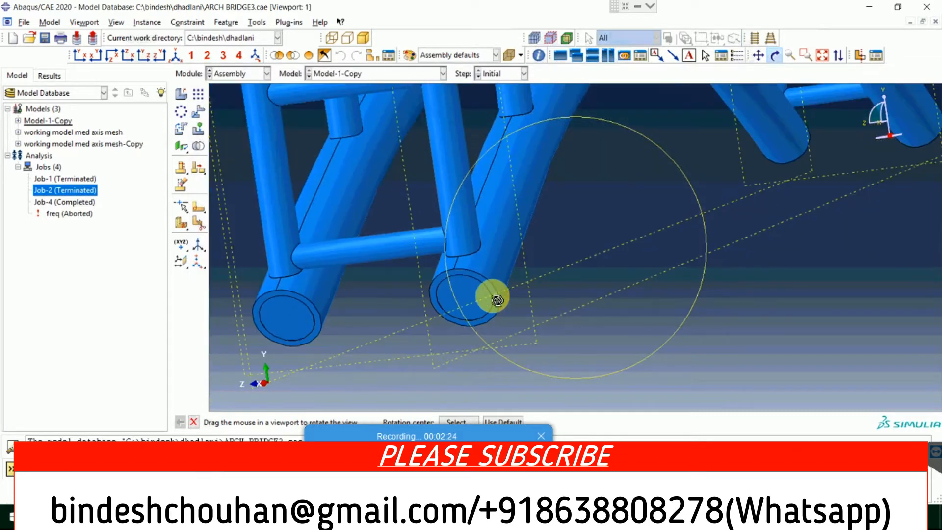
{"action": "left_click_drag", "start_coordinate": [494, 299], "coordinate": [528, 312]}
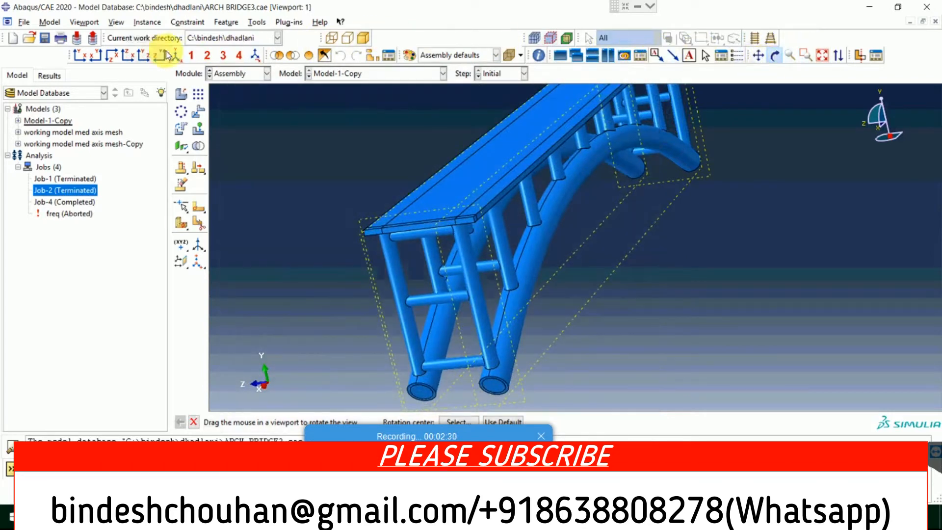
- Start Remove Selected with the entity type set to Cells and pick a bridge tube cell
{"action": "left_click", "coordinate": [287, 55]}
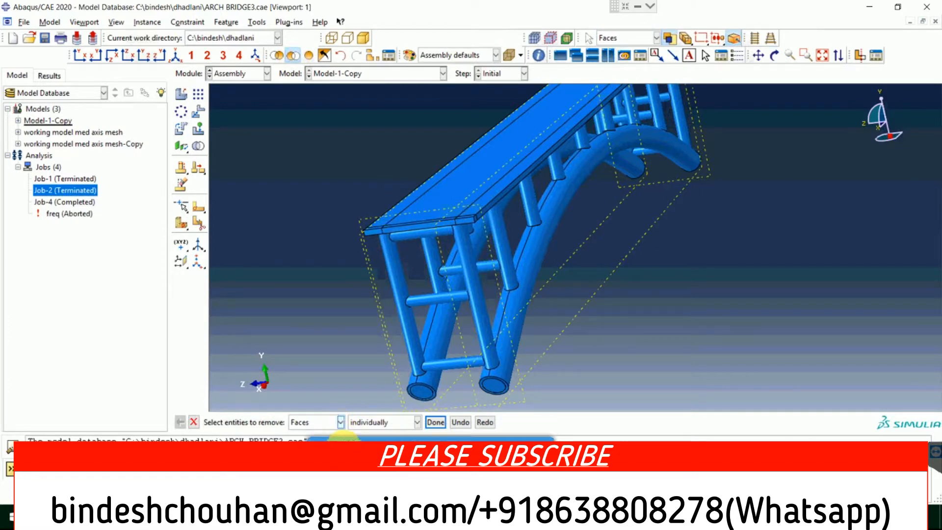
{"action": "left_click", "coordinate": [335, 422]}
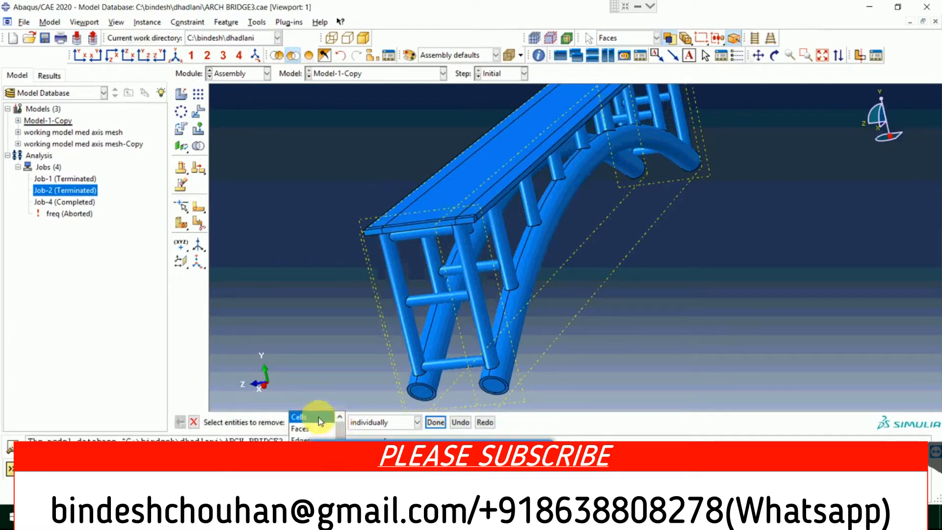
{"action": "left_click", "coordinate": [299, 415]}
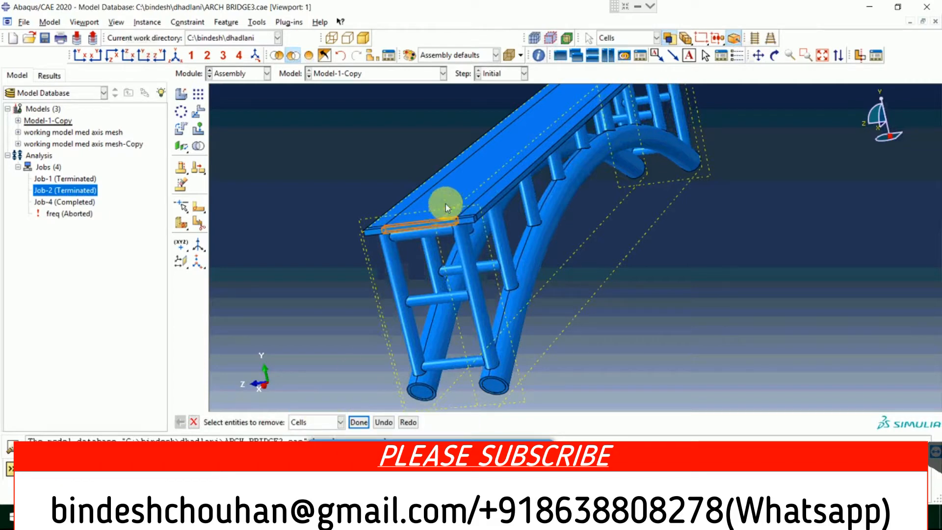
{"action": "left_click", "coordinate": [359, 422]}
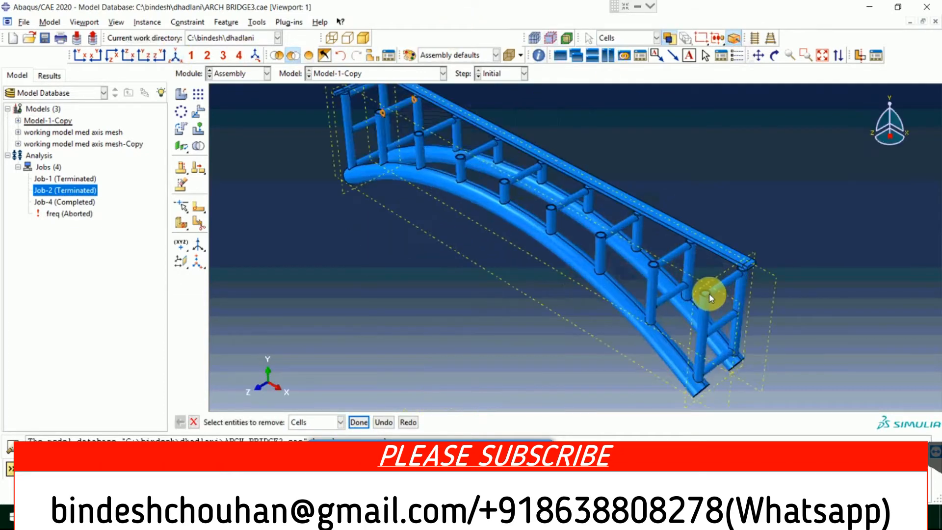
{"action": "scroll", "scroll_direction": "down", "scroll_amount": 3}
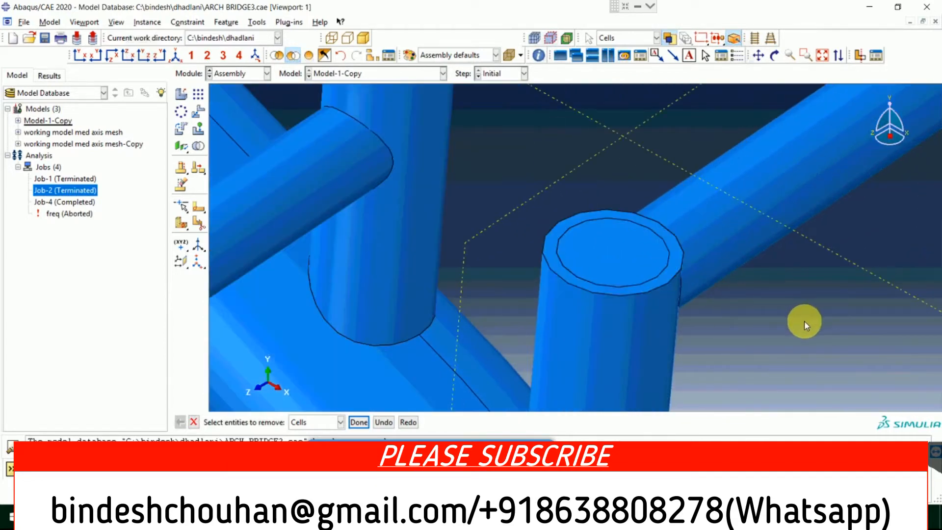
{"action": "mouse_move", "coordinate": [555, 273]}
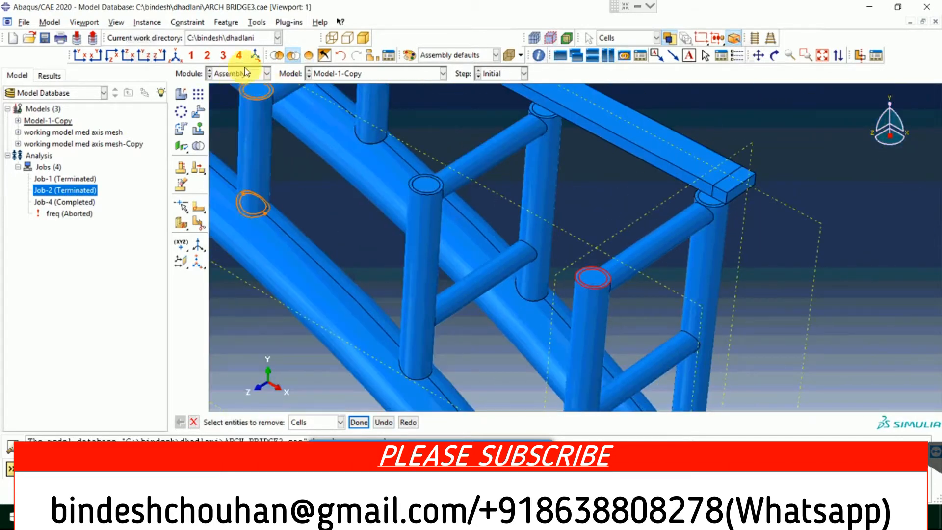
- Hide the picked cross-beam cells and orbit around the halved tube ends and cut profiles
{"action": "left_click", "coordinate": [592, 288]}
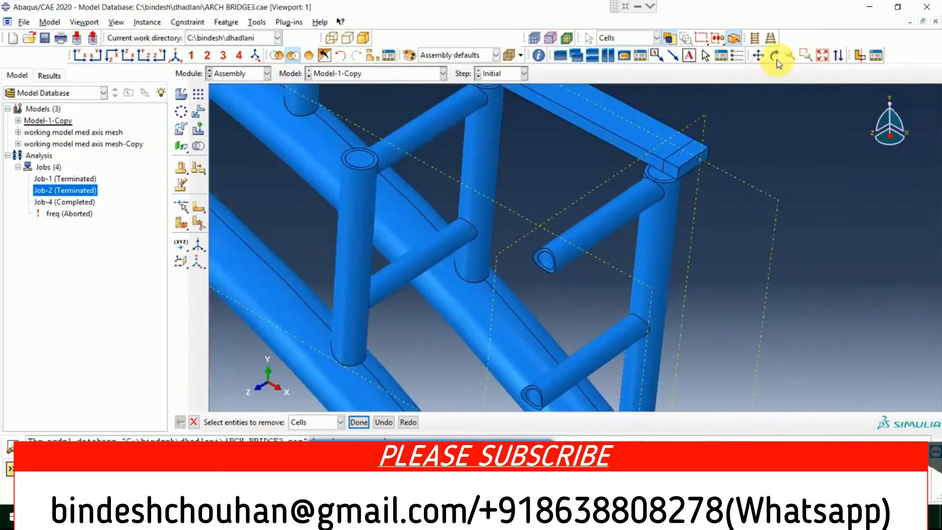
{"action": "left_click", "coordinate": [774, 55]}
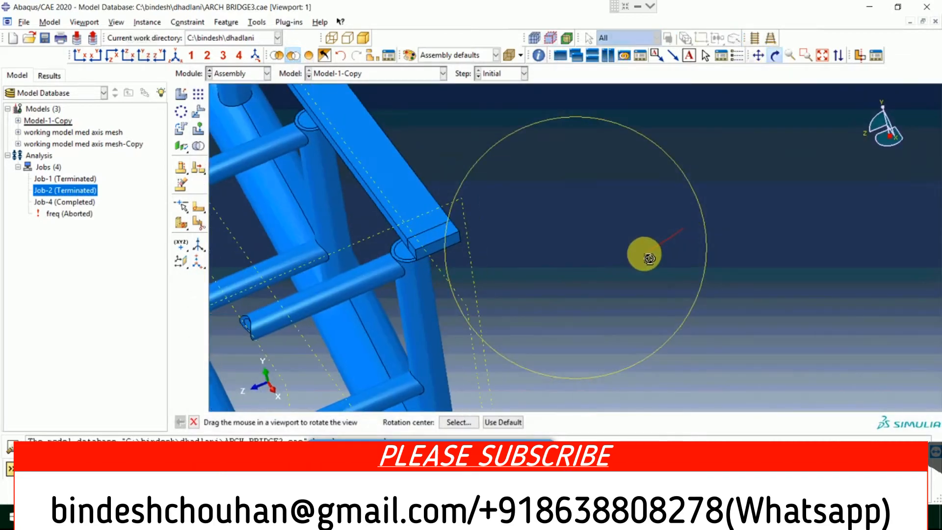
{"action": "left_click_drag", "start_coordinate": [645, 255], "coordinate": [304, 349]}
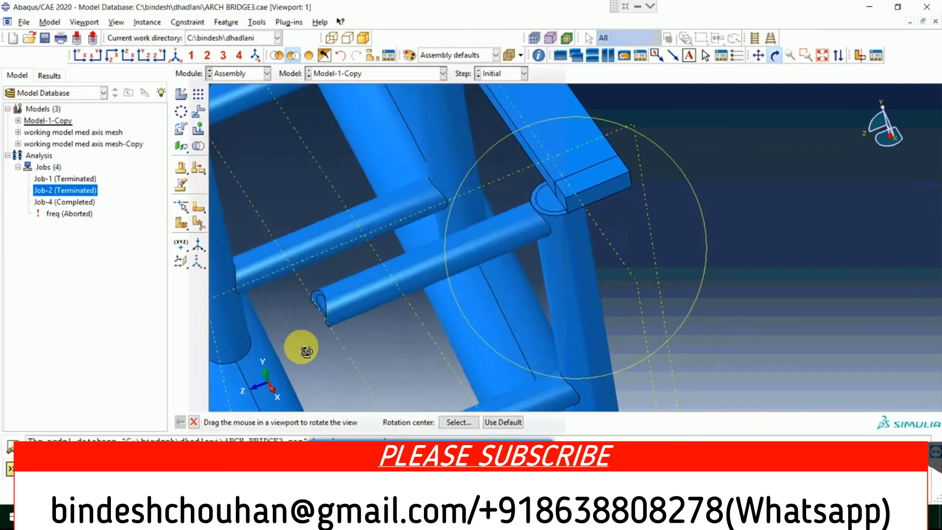
{"action": "left_click_drag", "start_coordinate": [303, 349], "coordinate": [472, 265]}
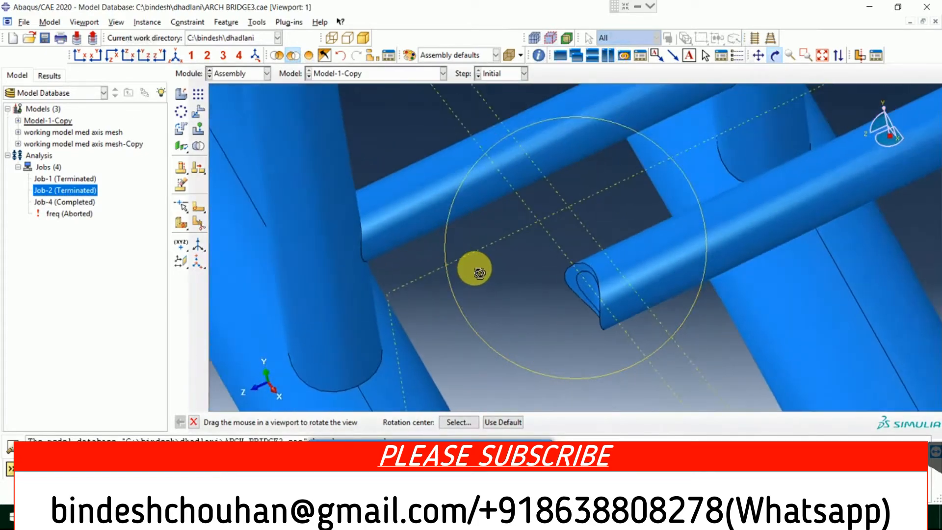
{"action": "left_click_drag", "start_coordinate": [475, 269], "coordinate": [580, 252]}
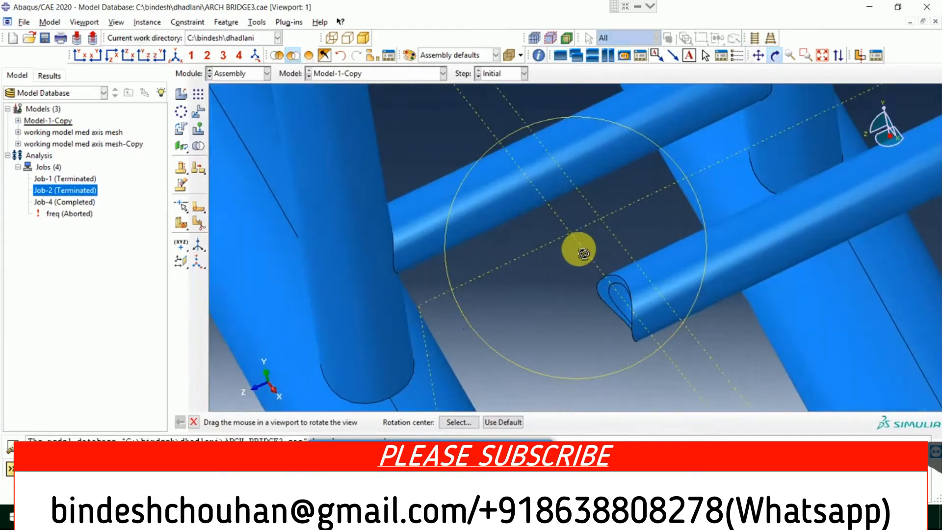
{"action": "left_click_drag", "start_coordinate": [579, 253], "coordinate": [560, 251]}
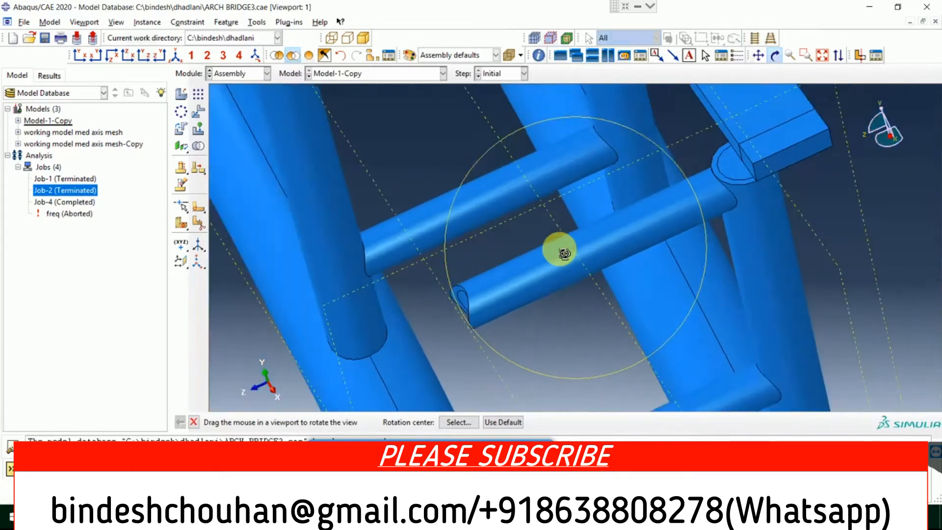
{"action": "left_click_drag", "start_coordinate": [559, 252], "coordinate": [325, 258]}
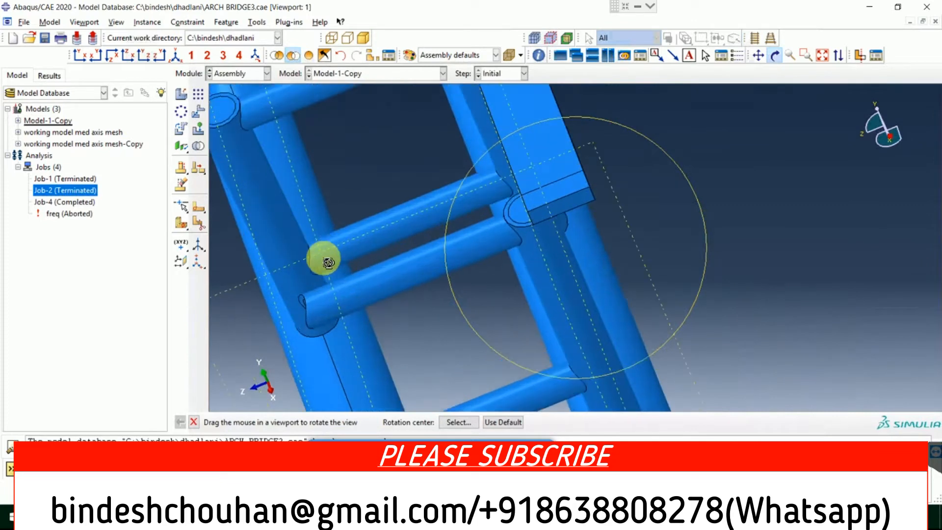
{"action": "left_click_drag", "start_coordinate": [325, 259], "coordinate": [402, 294]}
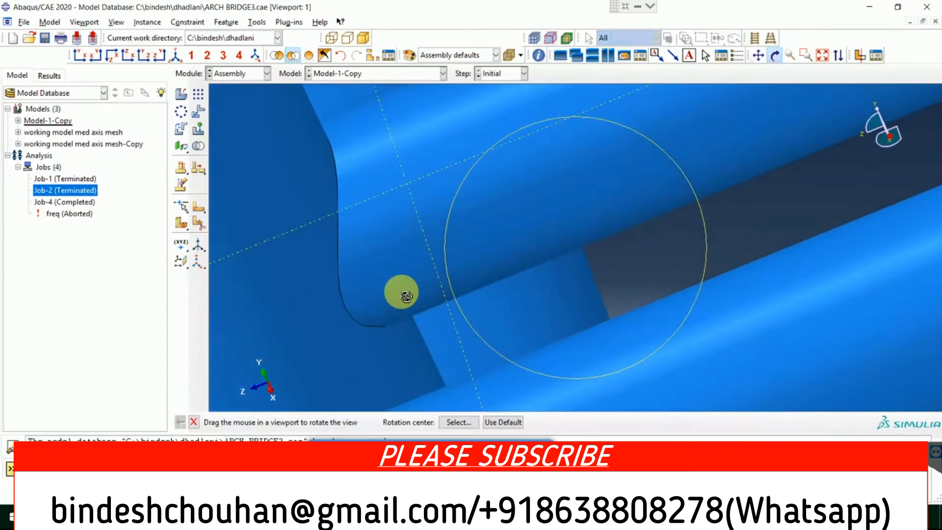
{"action": "left_click_drag", "start_coordinate": [402, 293], "coordinate": [459, 264]}
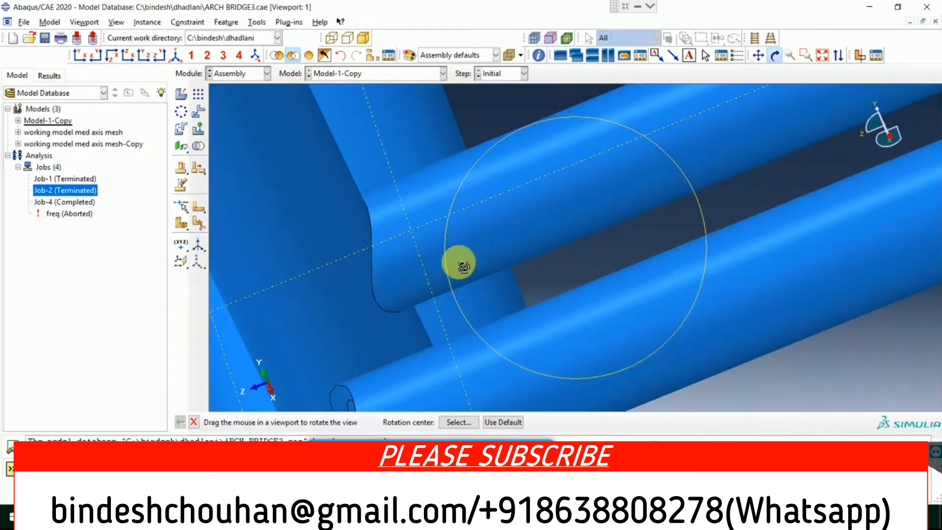
{"action": "left_click_drag", "start_coordinate": [459, 264], "coordinate": [546, 304]}
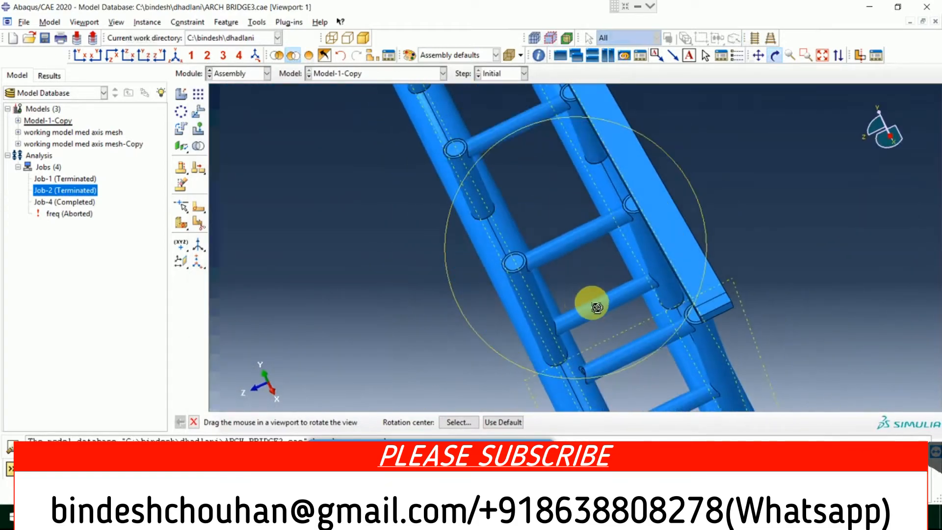
- Orbit along the row of cut cross-beams, out to the end frame and the whole arch bridge
{"action": "left_click_drag", "start_coordinate": [591, 303], "coordinate": [760, 336]}
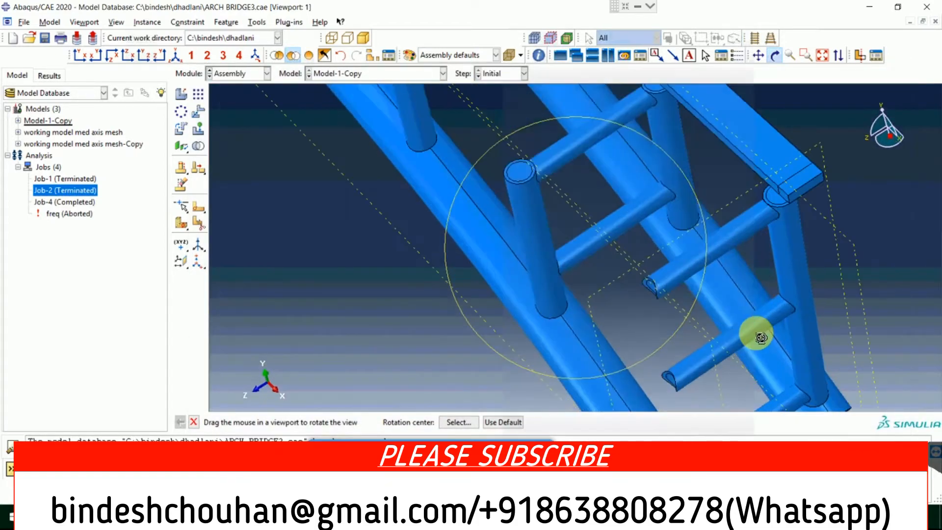
{"action": "left_click_drag", "start_coordinate": [759, 336], "coordinate": [537, 283]}
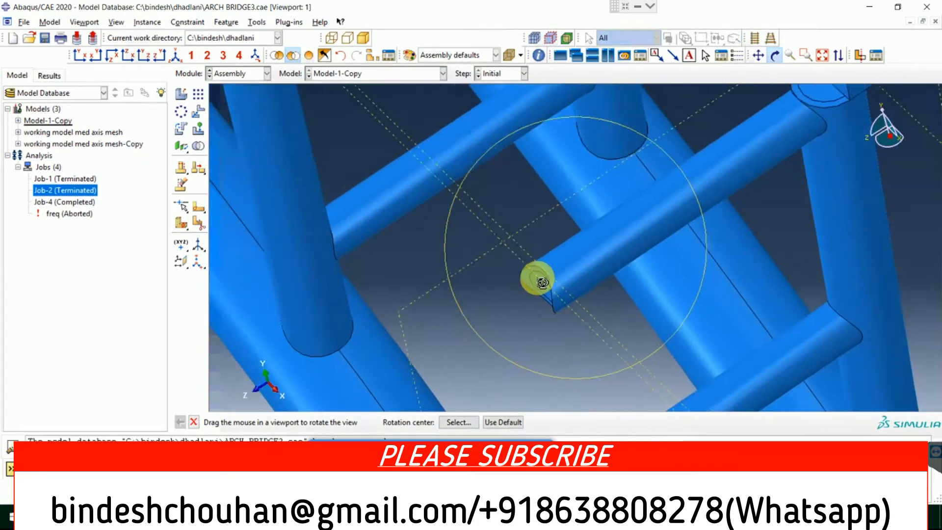
{"action": "left_click_drag", "start_coordinate": [538, 283], "coordinate": [561, 408]}
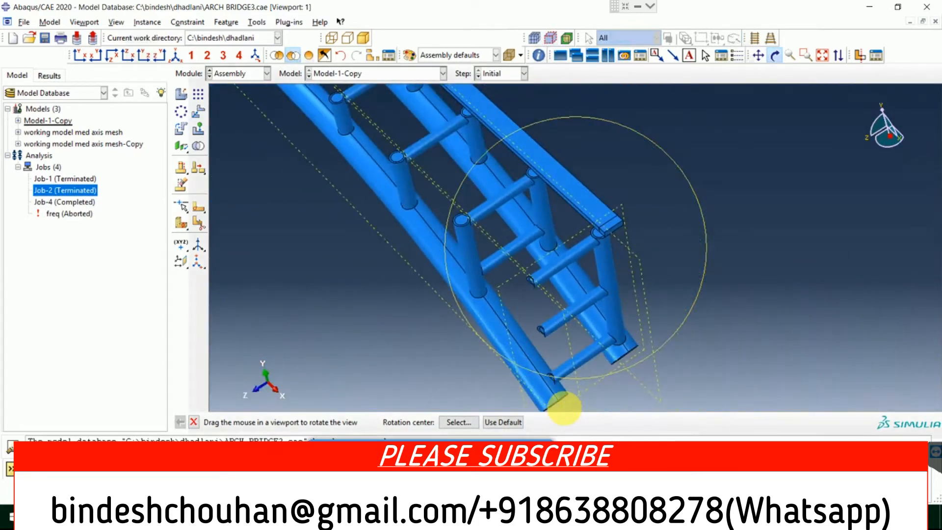
{"action": "left_click_drag", "start_coordinate": [565, 408], "coordinate": [667, 309]}
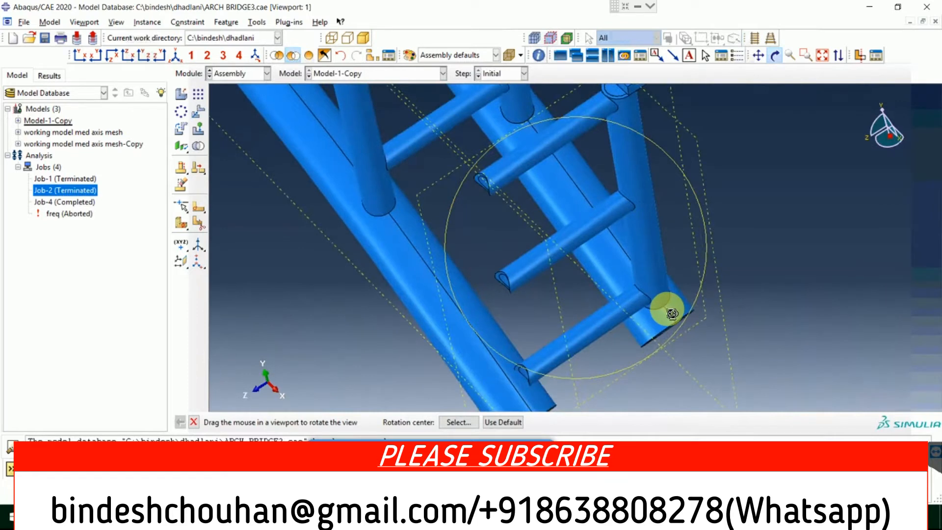
{"action": "left_click_drag", "start_coordinate": [667, 309], "coordinate": [611, 317]}
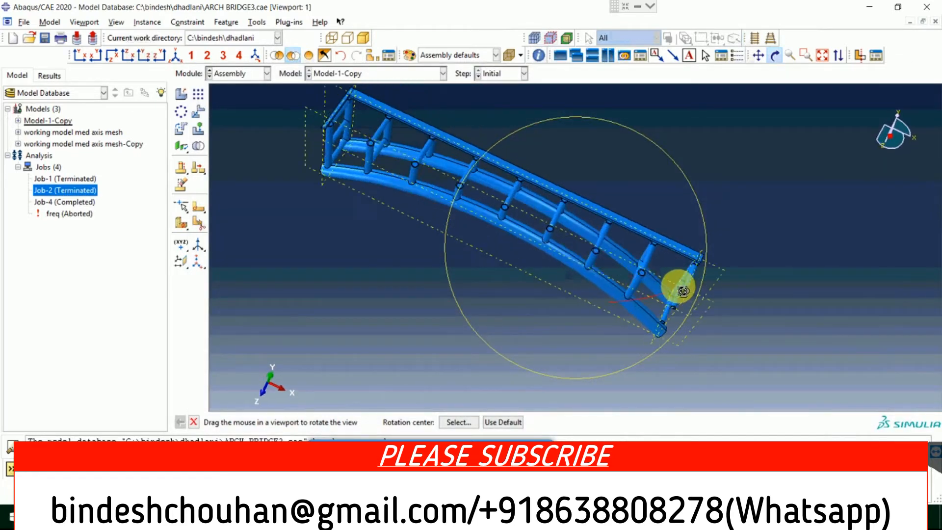
{"action": "left_click_drag", "start_coordinate": [679, 288], "coordinate": [366, 105]}
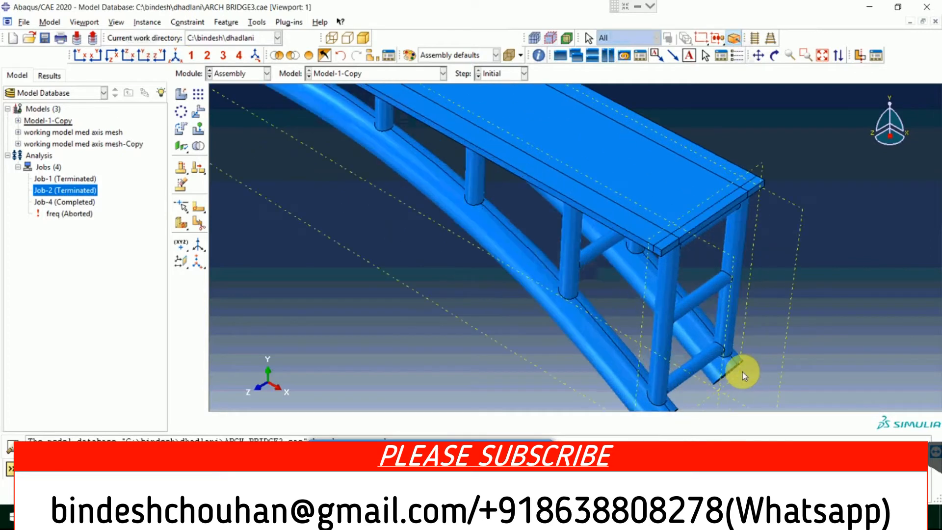
{"action": "left_click_drag", "start_coordinate": [745, 372], "coordinate": [628, 351]}
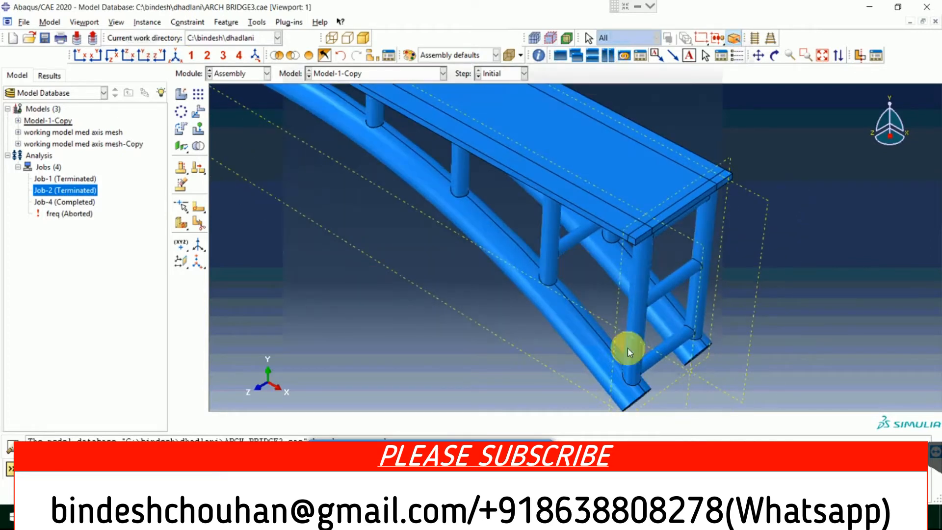
{"action": "left_click_drag", "start_coordinate": [628, 351], "coordinate": [670, 315]}
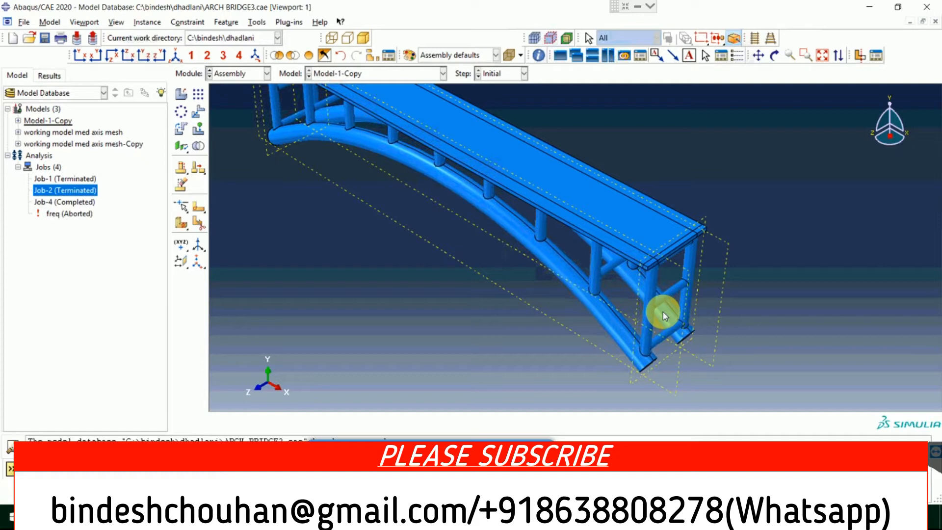
{"action": "mouse_move", "coordinate": [694, 302]}
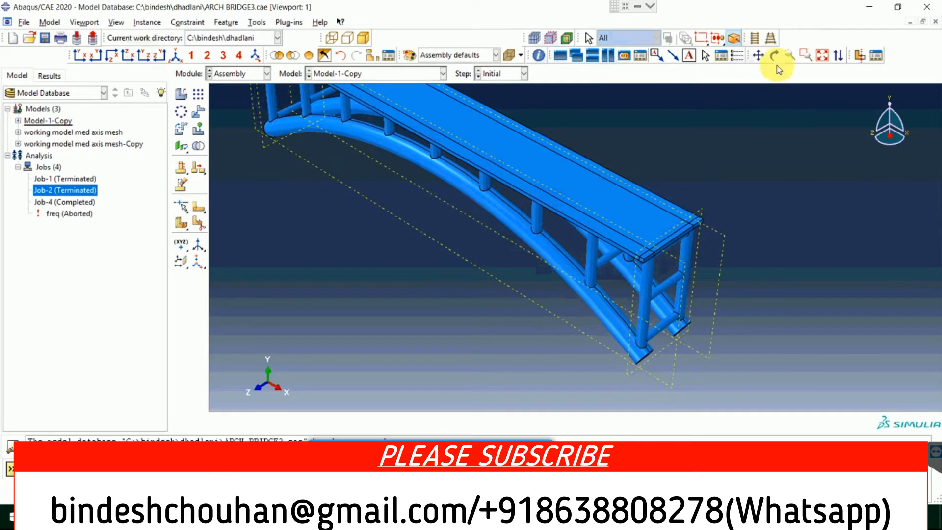
{"action": "left_click", "coordinate": [773, 55]}
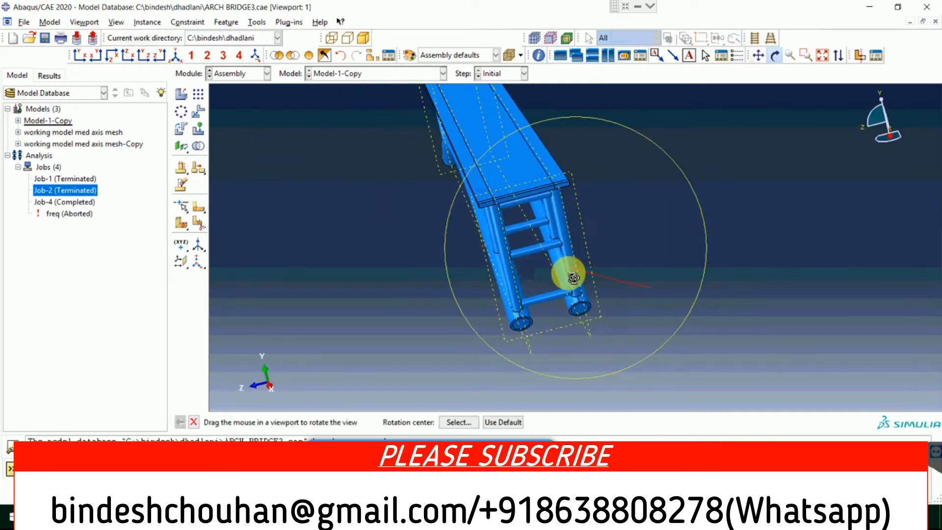
{"action": "left_click_drag", "start_coordinate": [565, 273], "coordinate": [646, 301]}
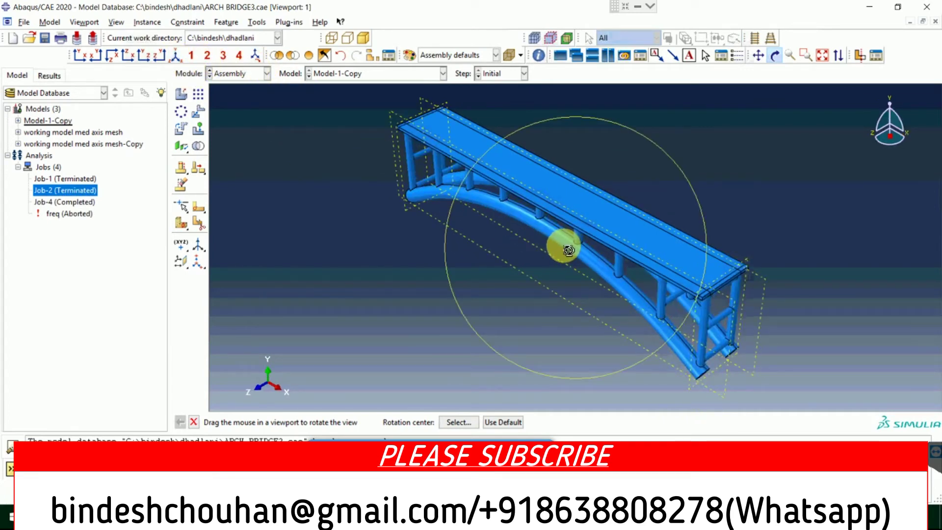
{"action": "left_click_drag", "start_coordinate": [565, 249], "coordinate": [577, 186]}
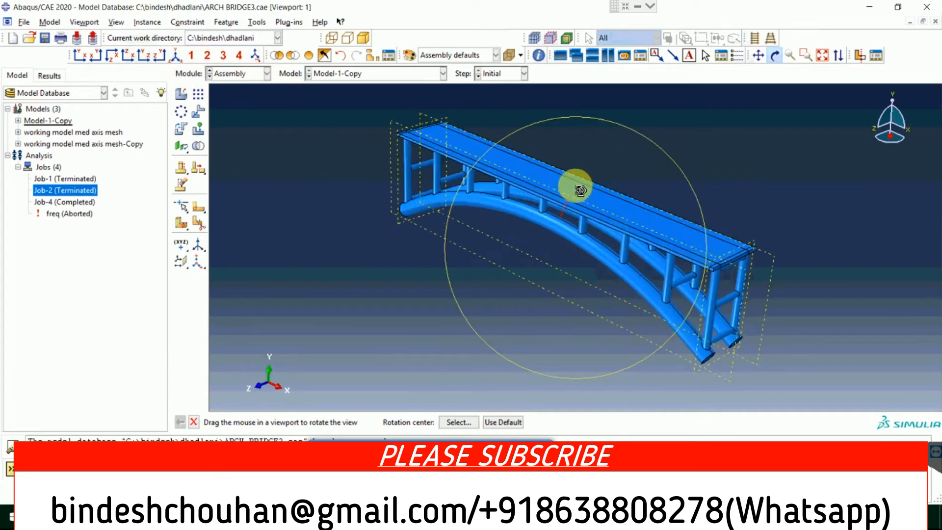
{"action": "left_click_drag", "start_coordinate": [574, 187], "coordinate": [565, 198]}
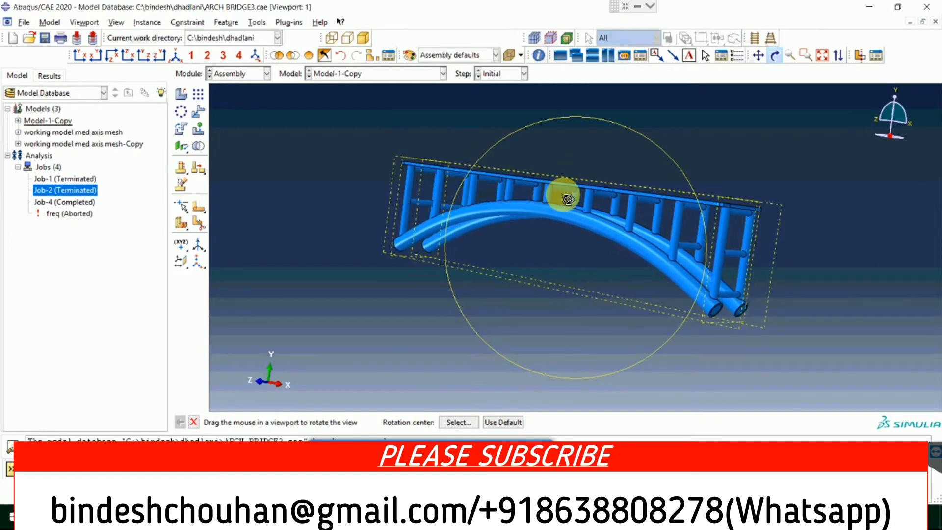
{"action": "left_click_drag", "start_coordinate": [566, 199], "coordinate": [703, 378]}
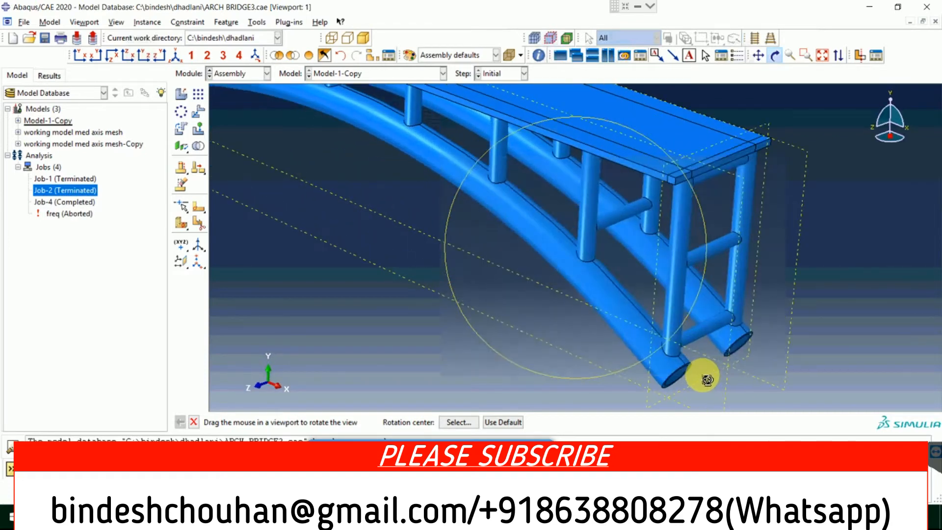
{"action": "left_click_drag", "start_coordinate": [700, 376], "coordinate": [739, 252]}
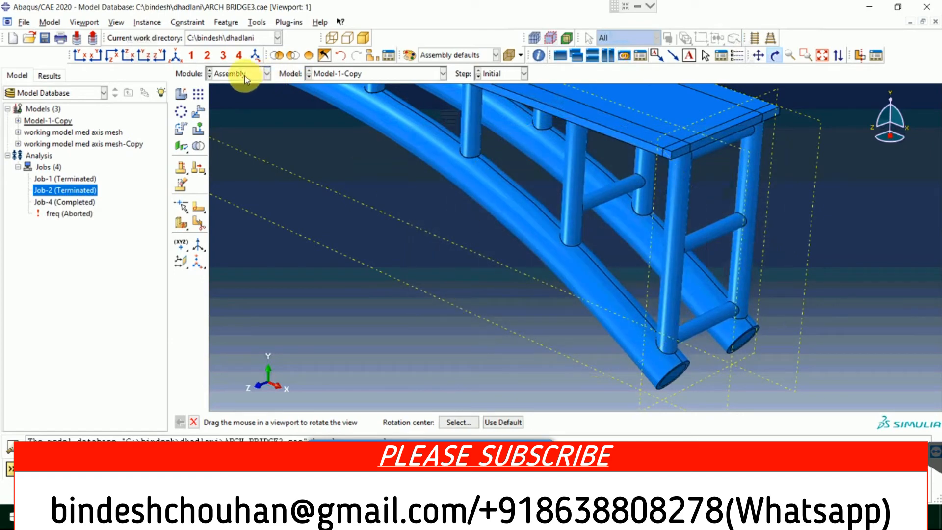
- Switch to the Visualization module showing Job-2's U Magnitude contour and orbit the deformed bridge
{"action": "left_click", "coordinate": [265, 73]}
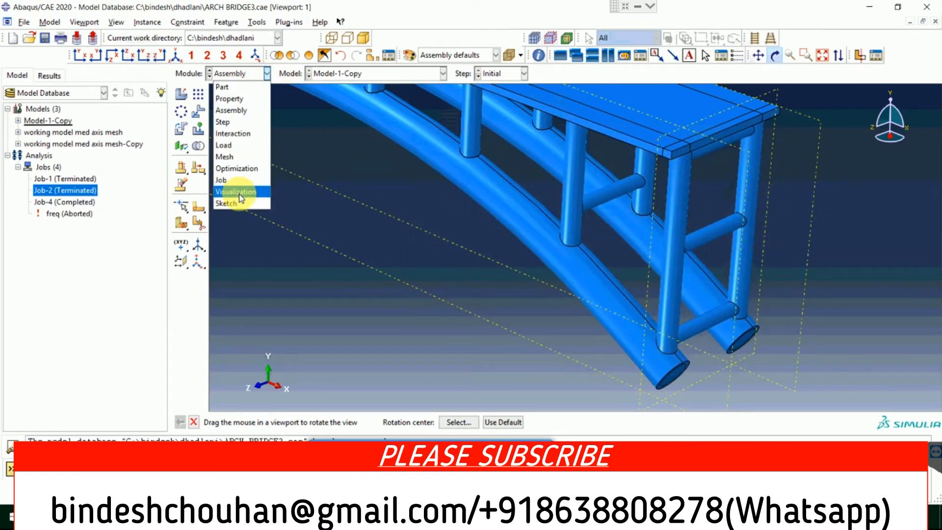
{"action": "left_click", "coordinate": [236, 191]}
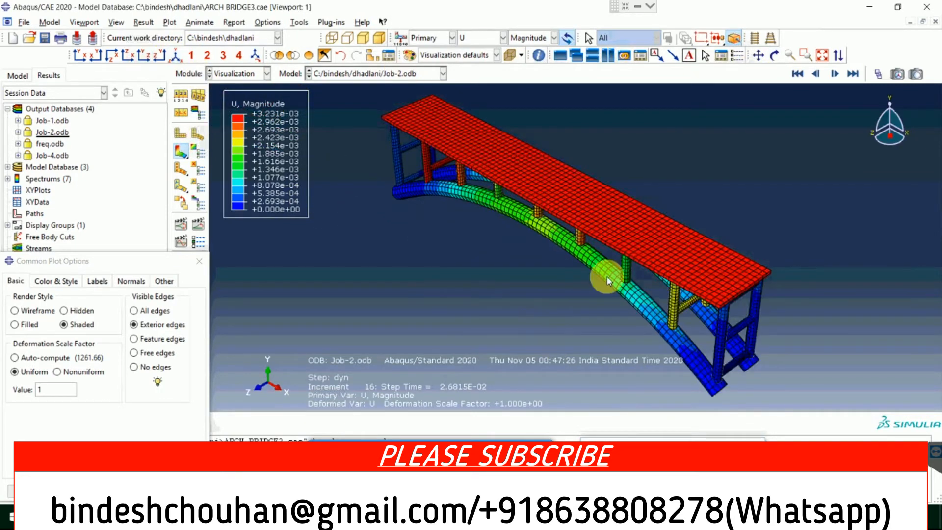
{"action": "left_click_drag", "start_coordinate": [606, 281], "coordinate": [659, 307]}
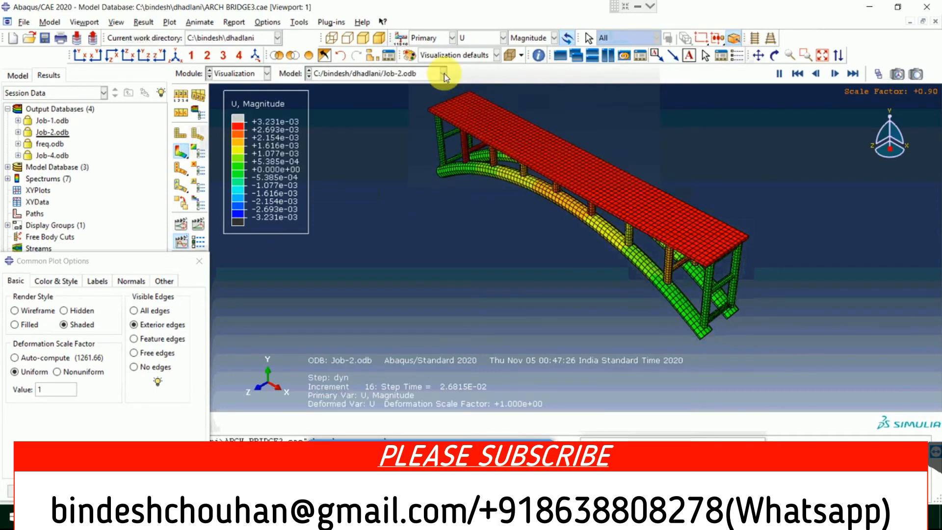
- Plot the U2 displacement component and orbit to inspect the contour beneath the arch and over the deck
{"action": "left_click", "coordinate": [553, 37]}
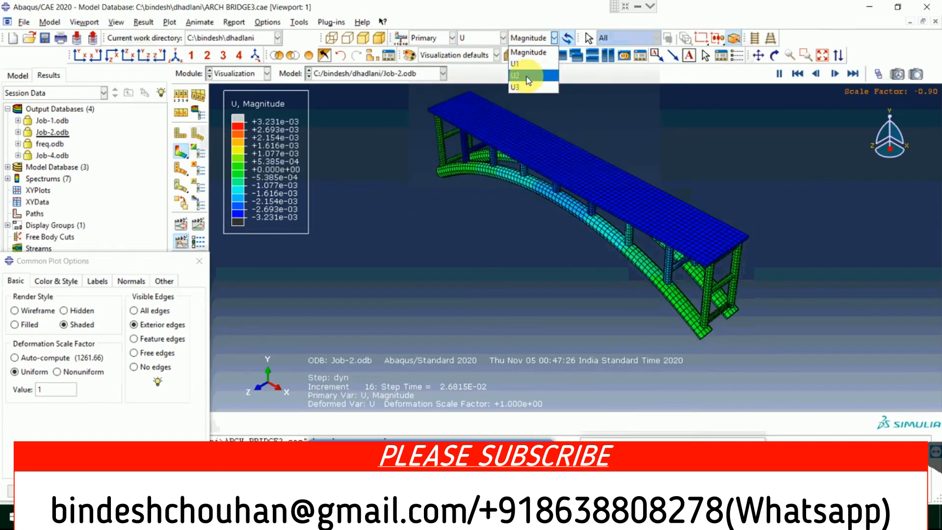
{"action": "left_click", "coordinate": [516, 75]}
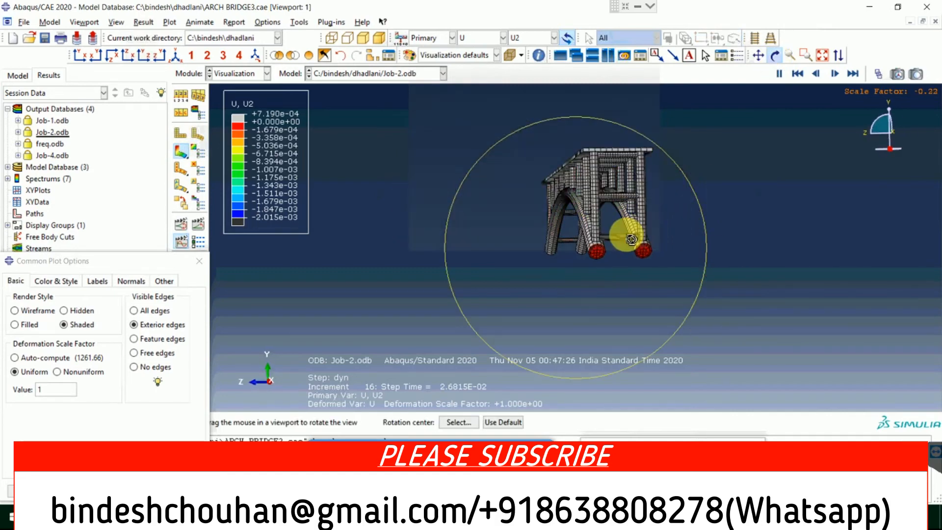
{"action": "left_click_drag", "start_coordinate": [612, 235], "coordinate": [580, 263]}
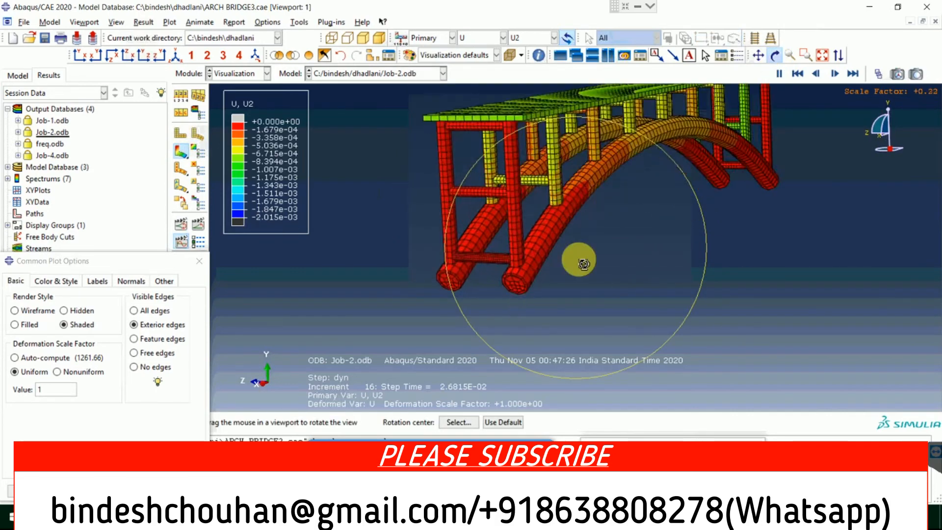
{"action": "left_click_drag", "start_coordinate": [580, 263], "coordinate": [609, 303]}
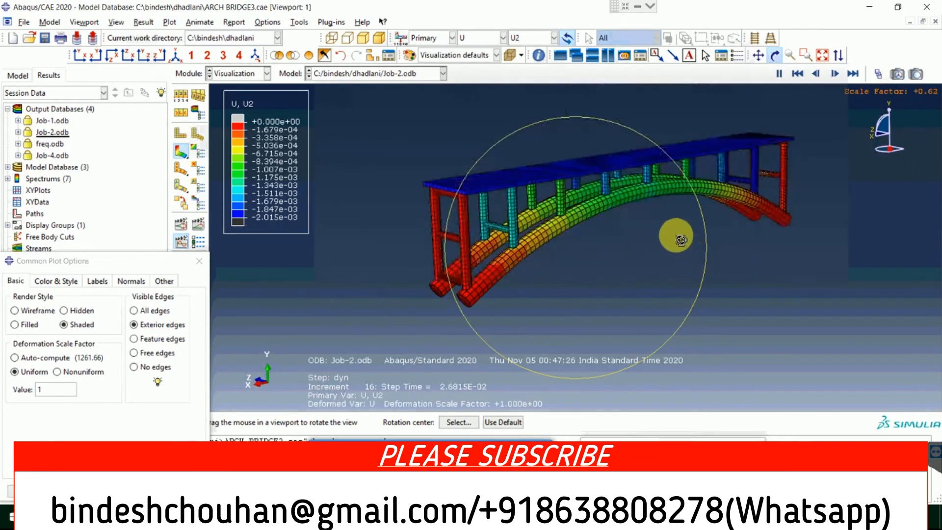
{"action": "left_click_drag", "start_coordinate": [678, 235], "coordinate": [546, 128]}
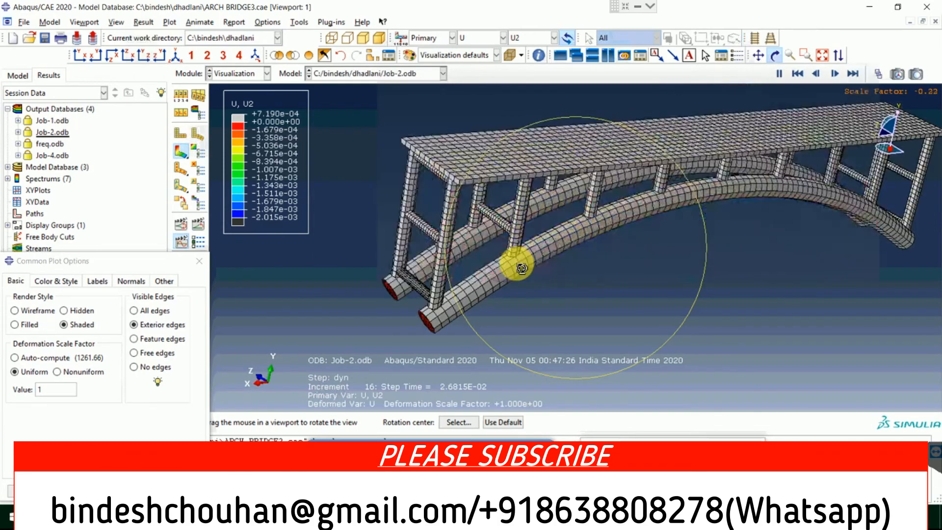
{"action": "left_click_drag", "start_coordinate": [521, 266], "coordinate": [673, 271]}
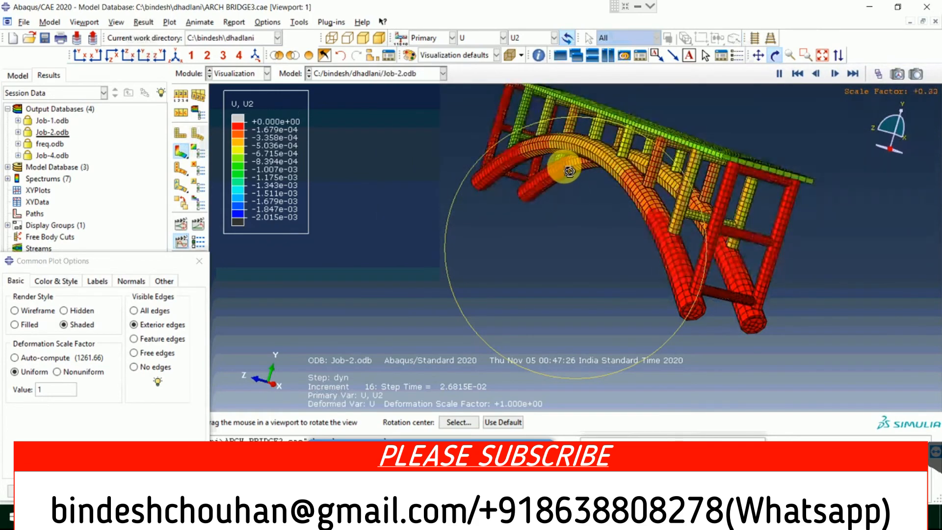
{"action": "left_click_drag", "start_coordinate": [568, 171], "coordinate": [580, 252]}
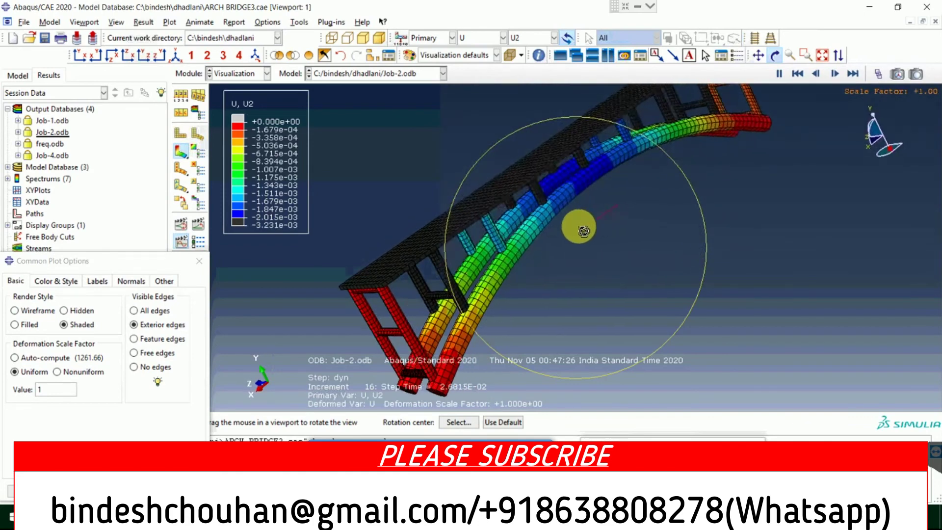
{"action": "left_click_drag", "start_coordinate": [580, 229], "coordinate": [595, 209]}
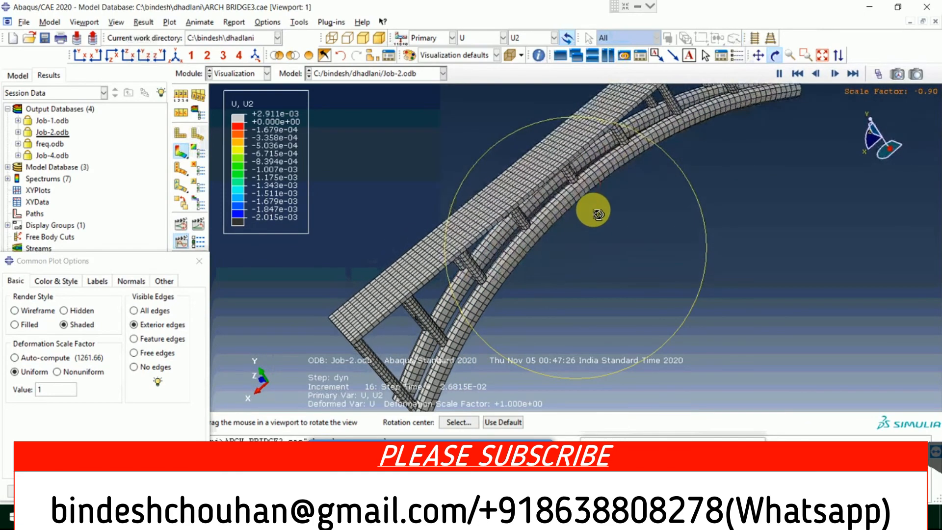
{"action": "left_click_drag", "start_coordinate": [594, 212], "coordinate": [639, 207]}
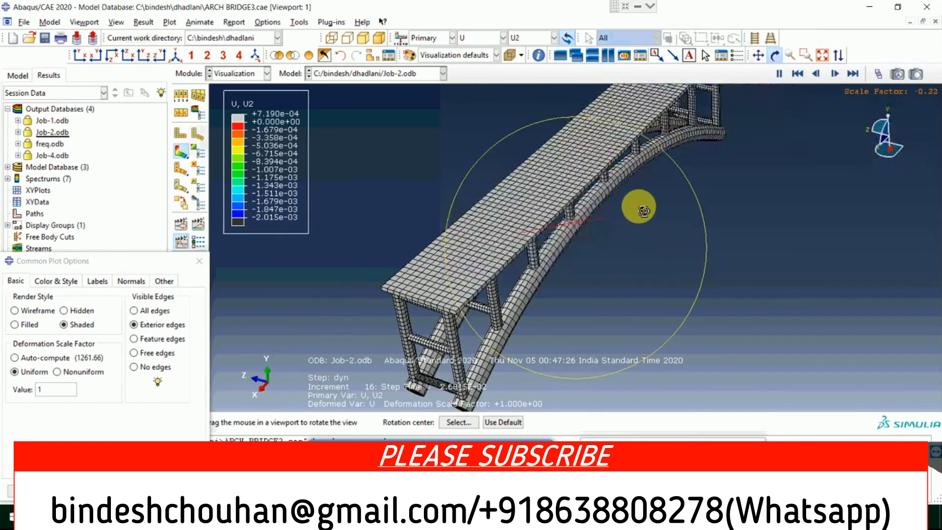
{"action": "left_click_drag", "start_coordinate": [639, 206], "coordinate": [566, 177]}
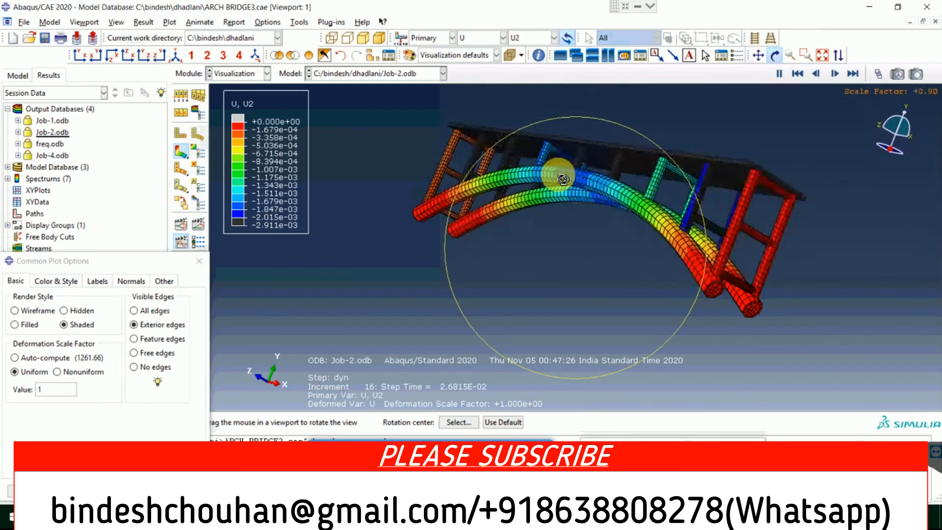
{"action": "left_click_drag", "start_coordinate": [558, 174], "coordinate": [580, 249]}
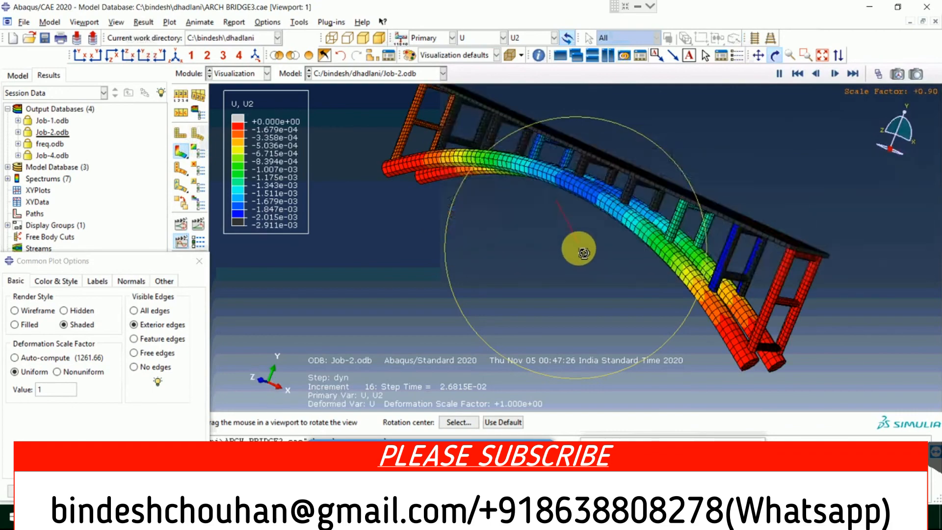